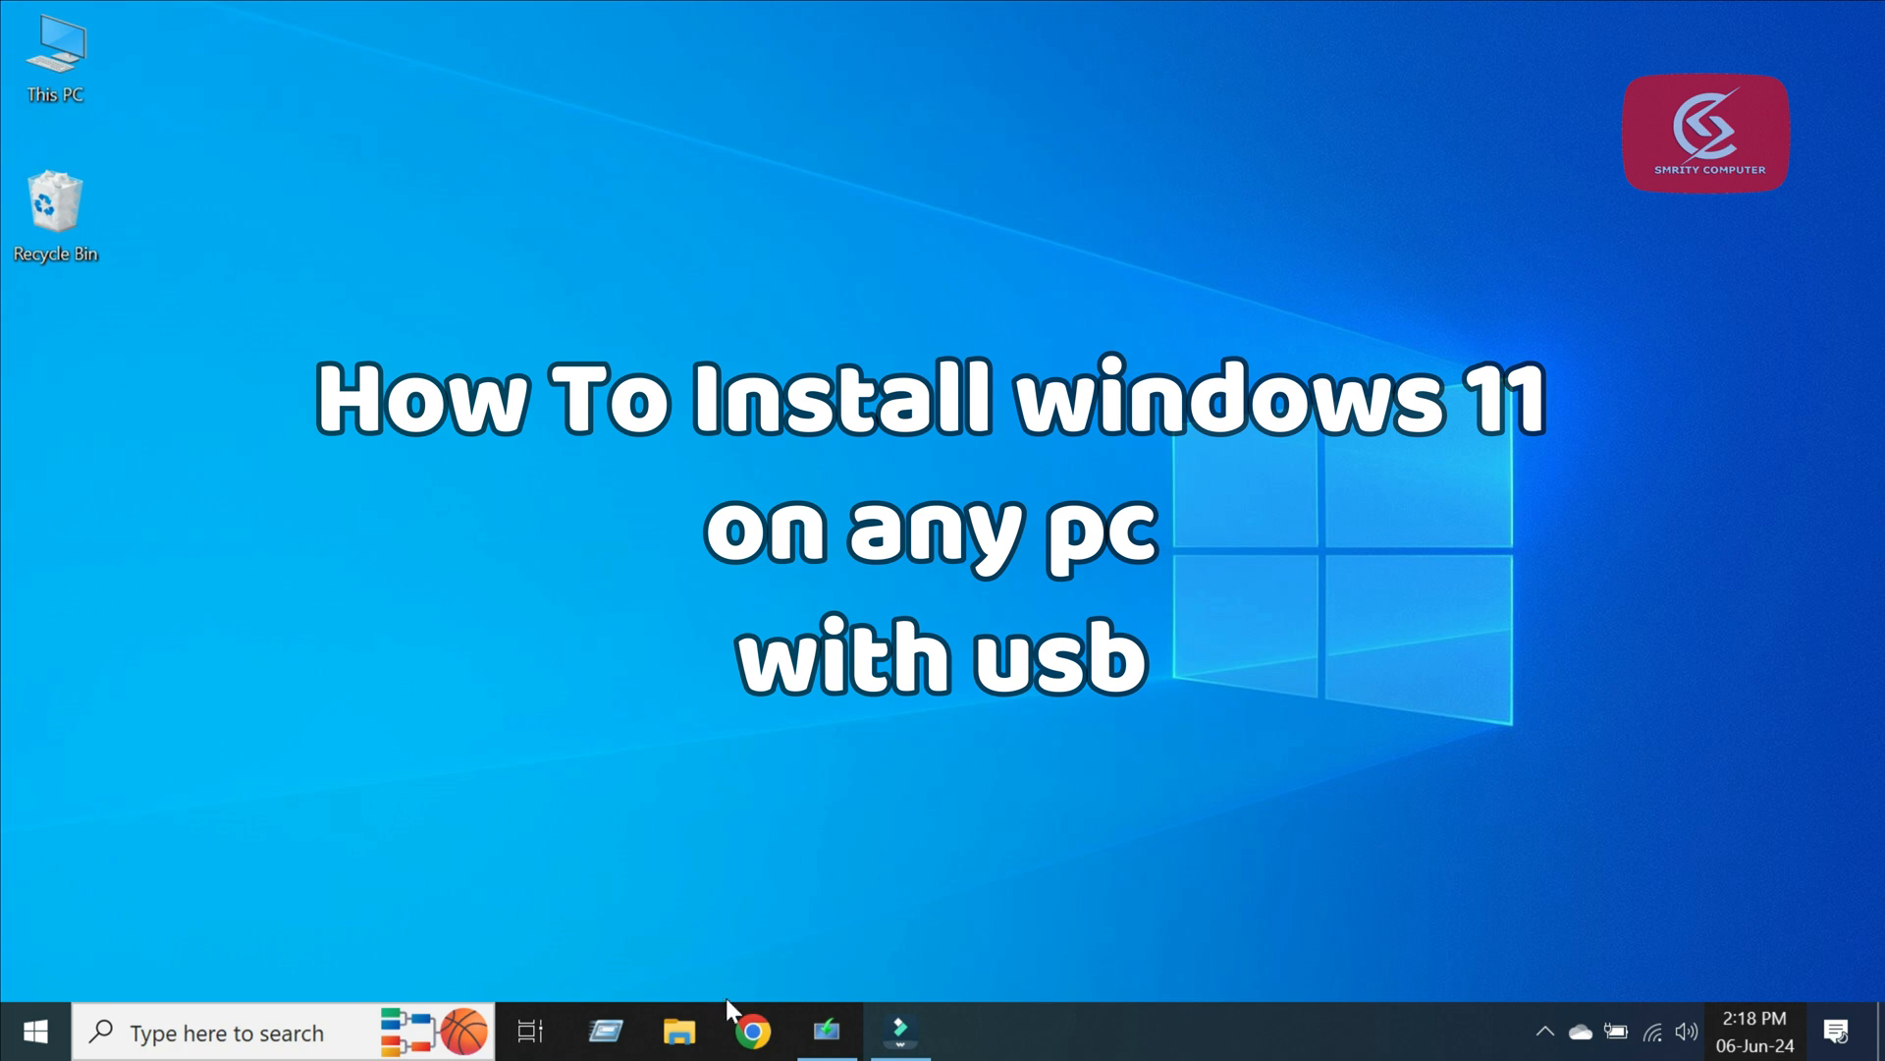
mouse_move(750, 1032)
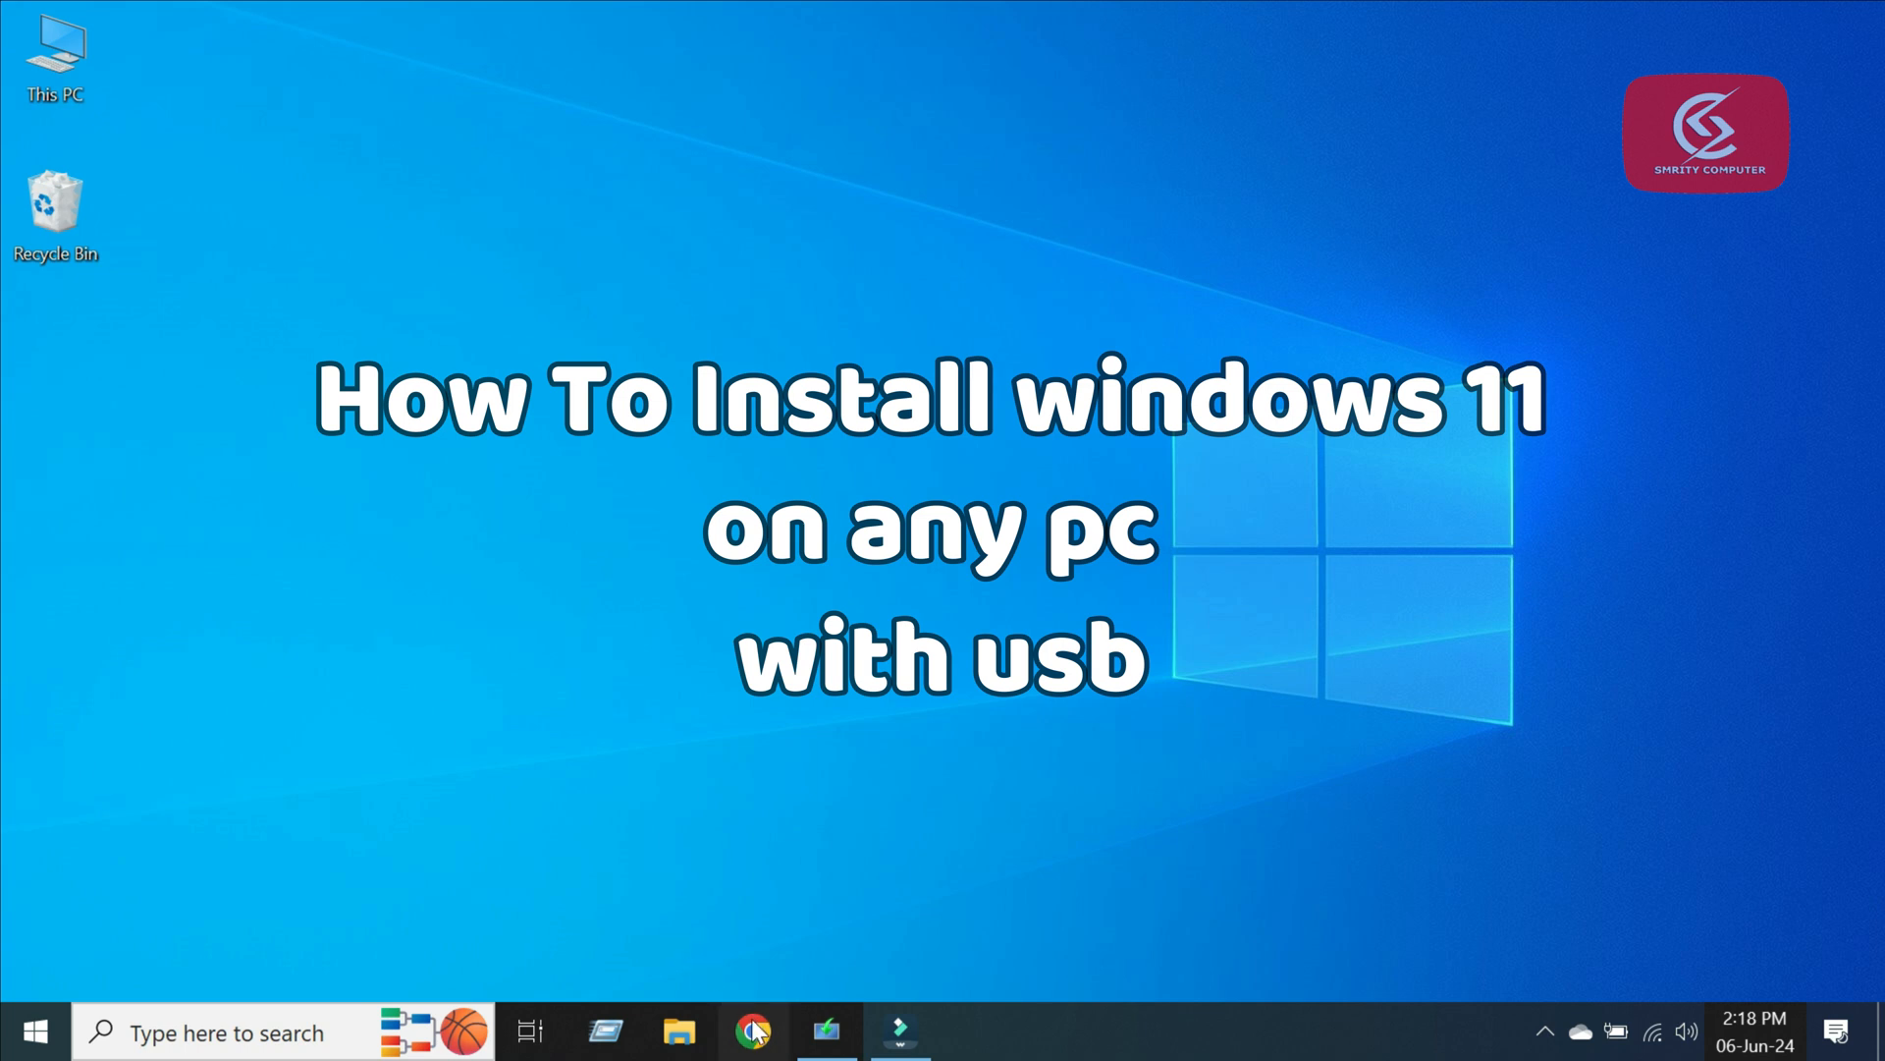
- Search Chrome for the Windows 11 ISO and request the English International 64-bit download
click(751, 1032)
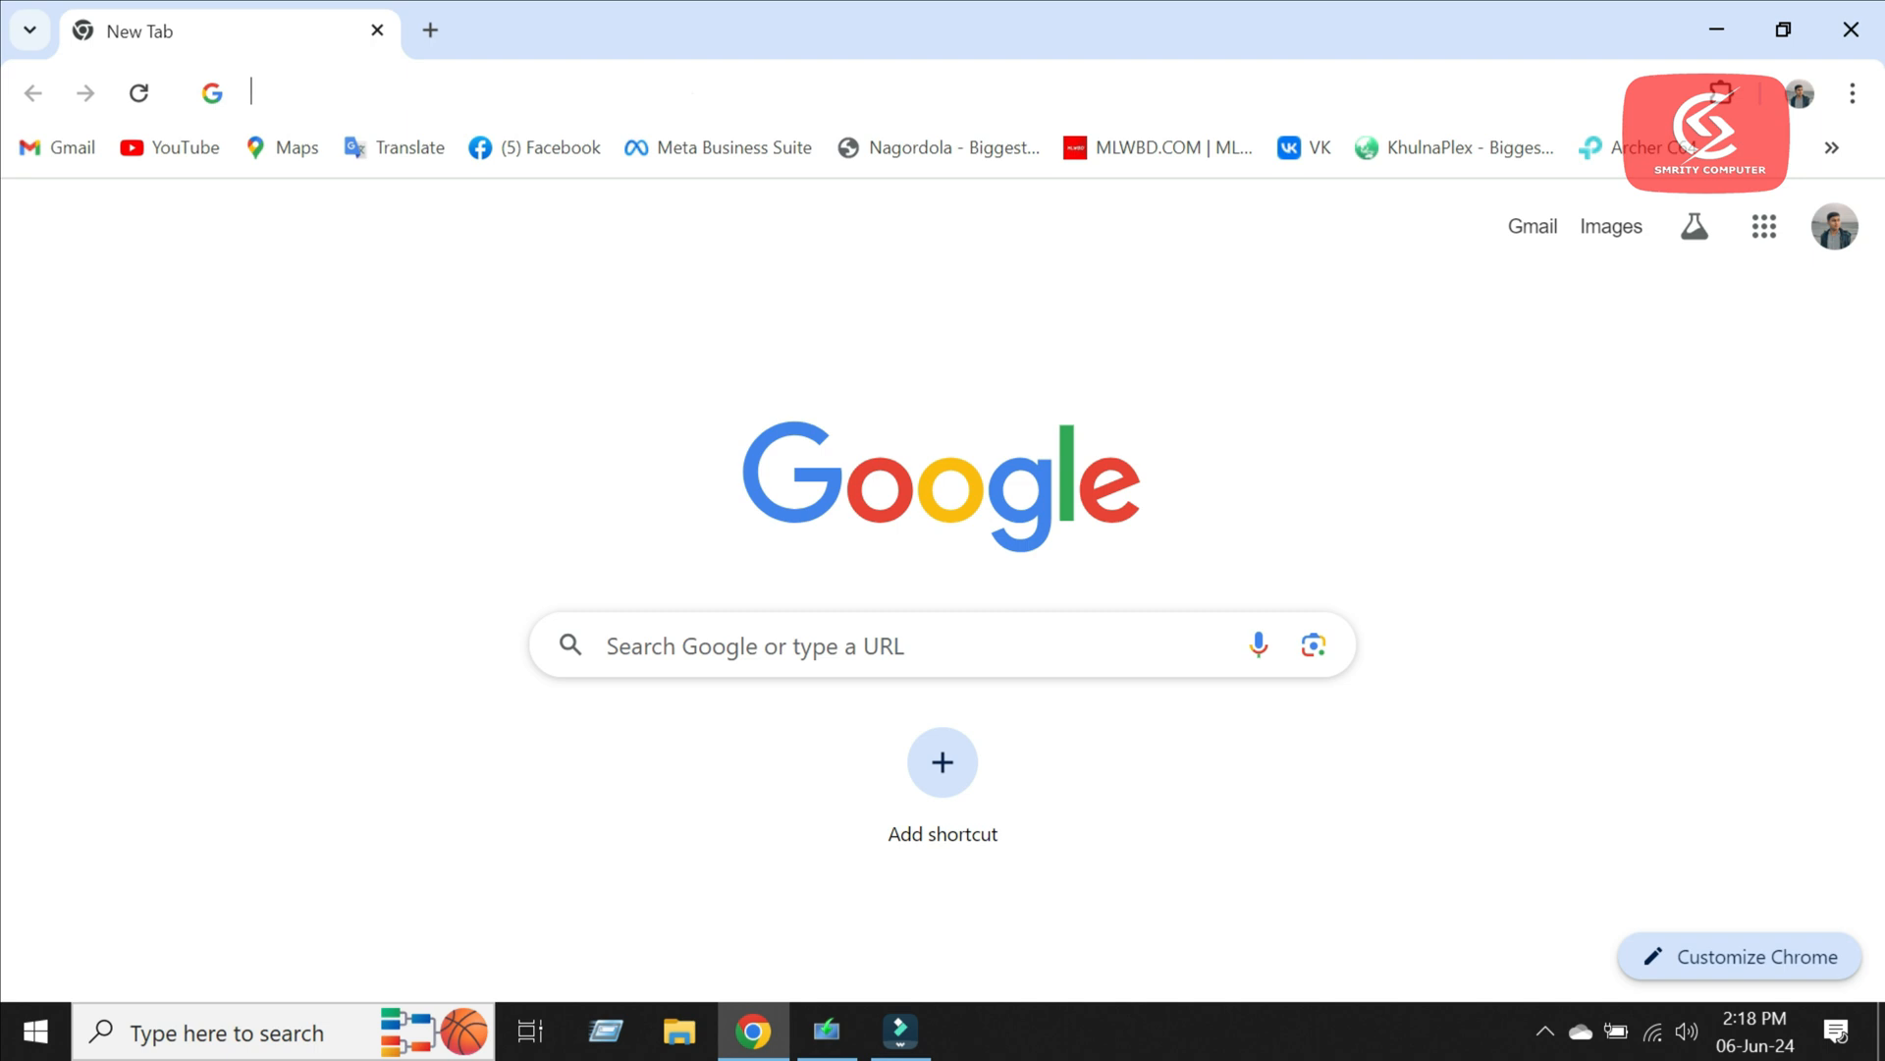
text(windows 11 tiso file download)
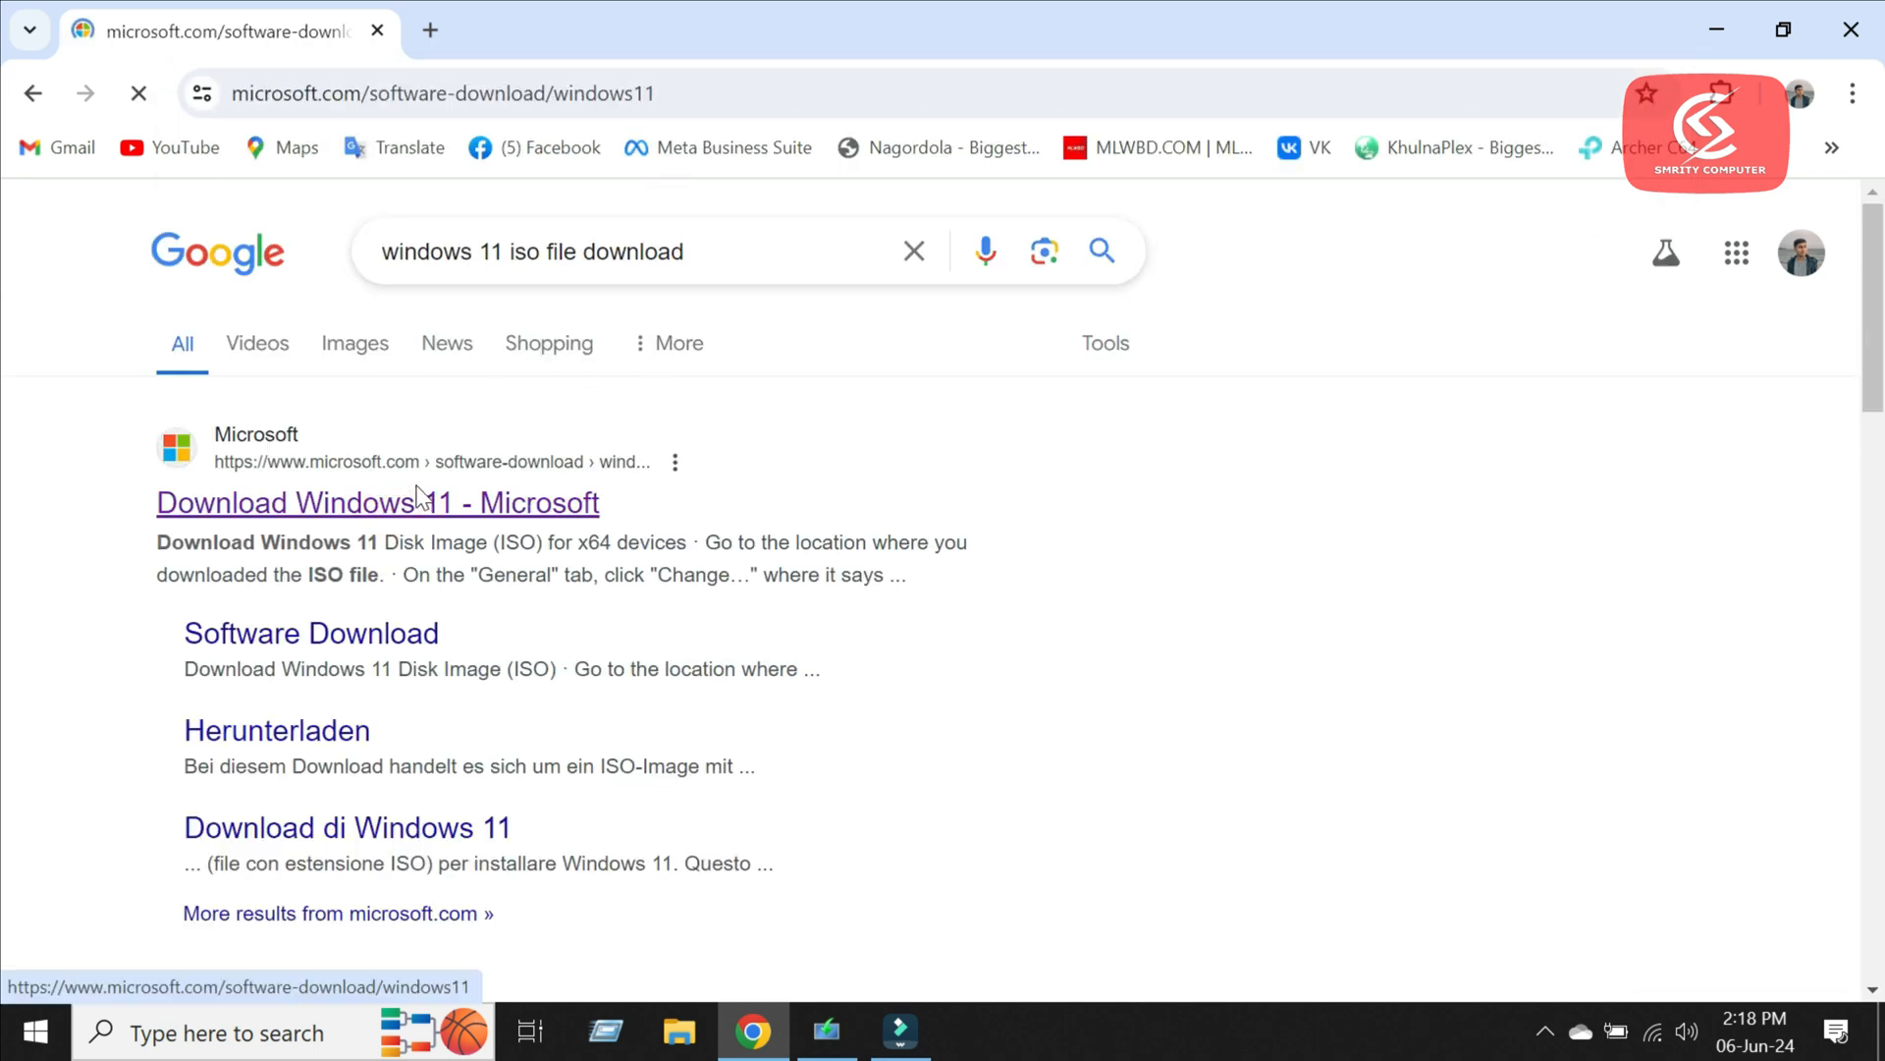
click(376, 503)
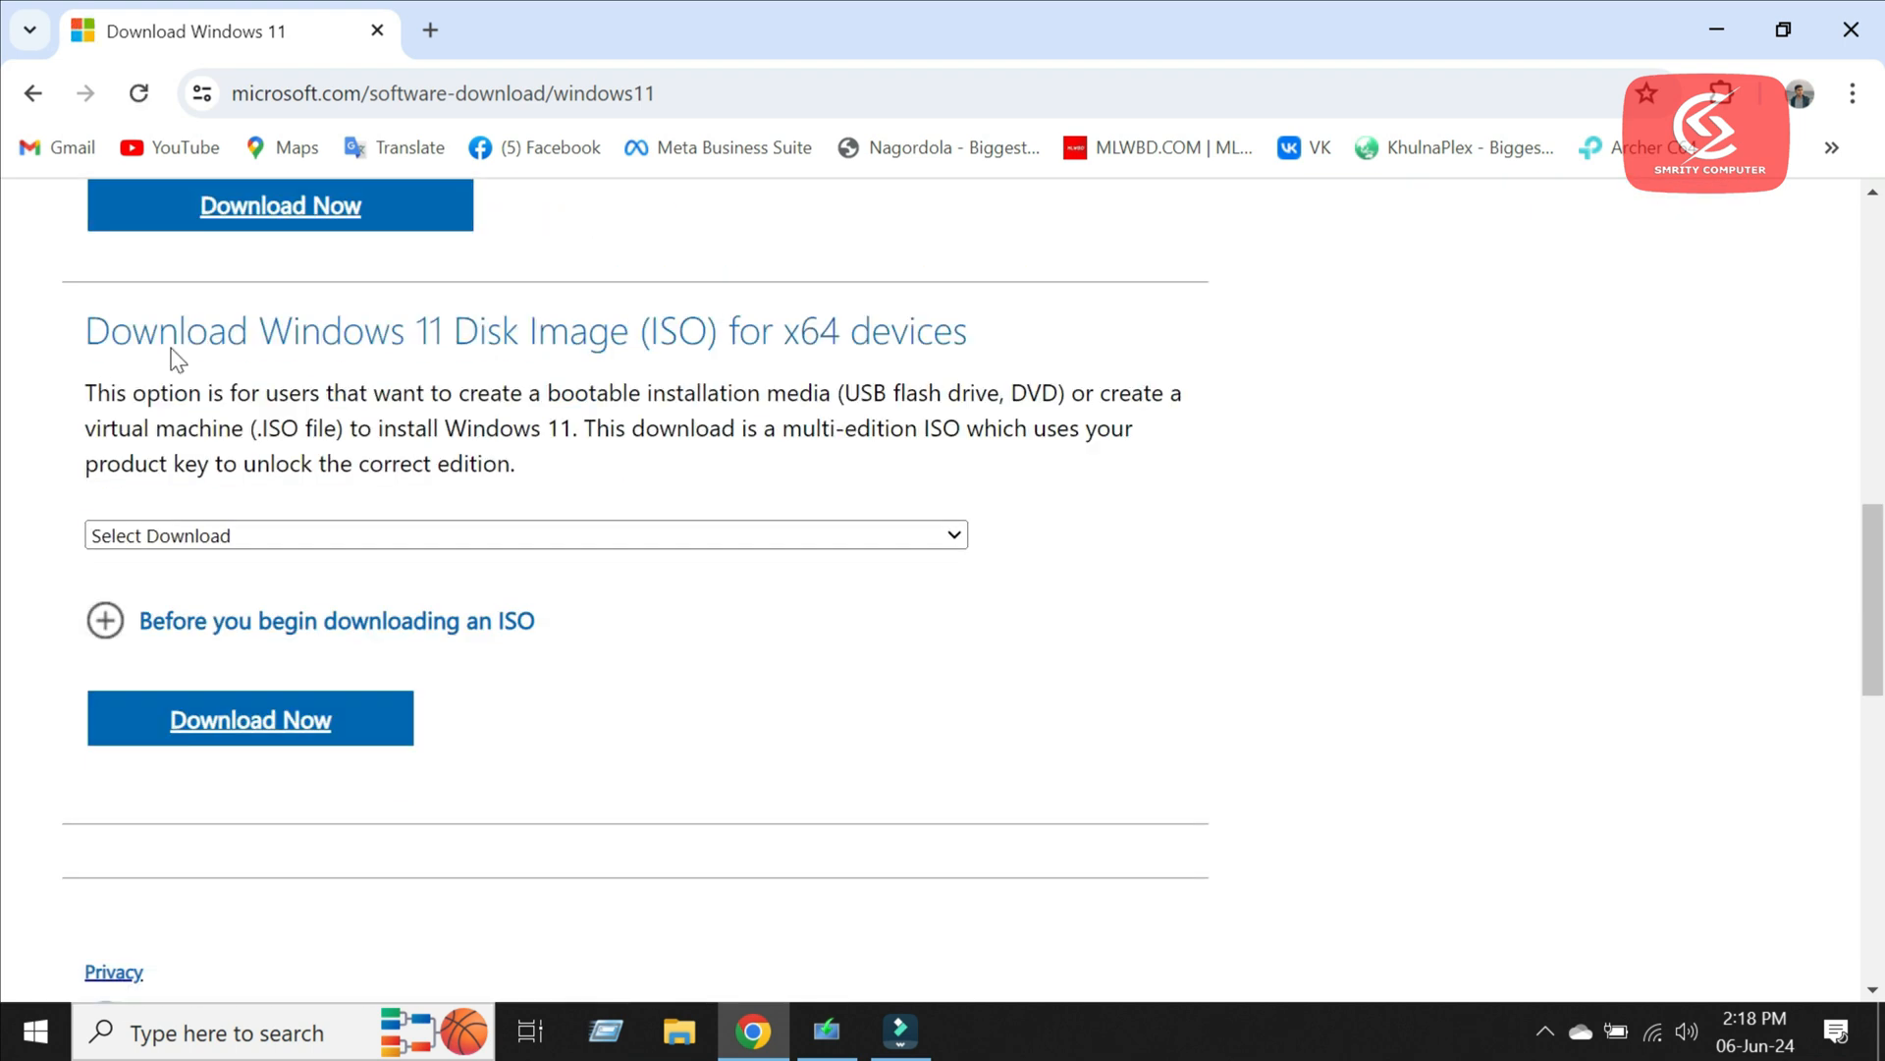
click(251, 718)
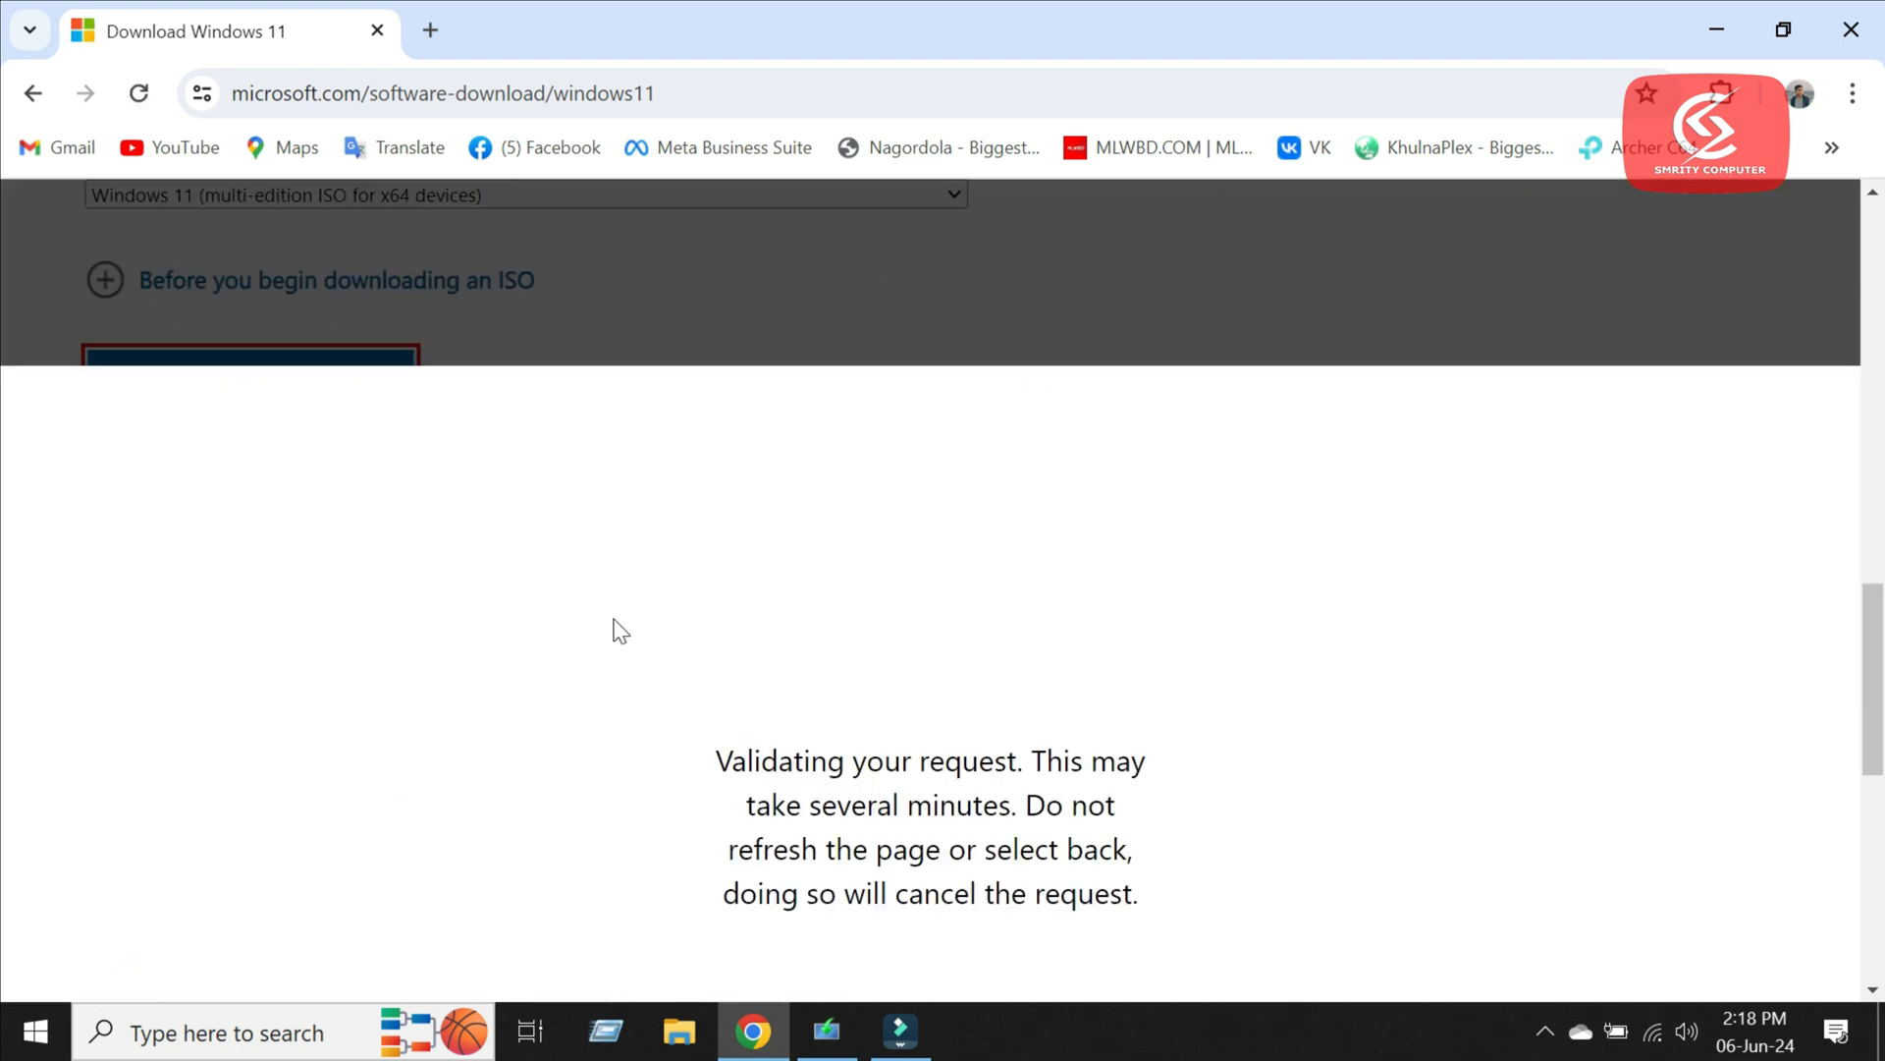
click(356, 723)
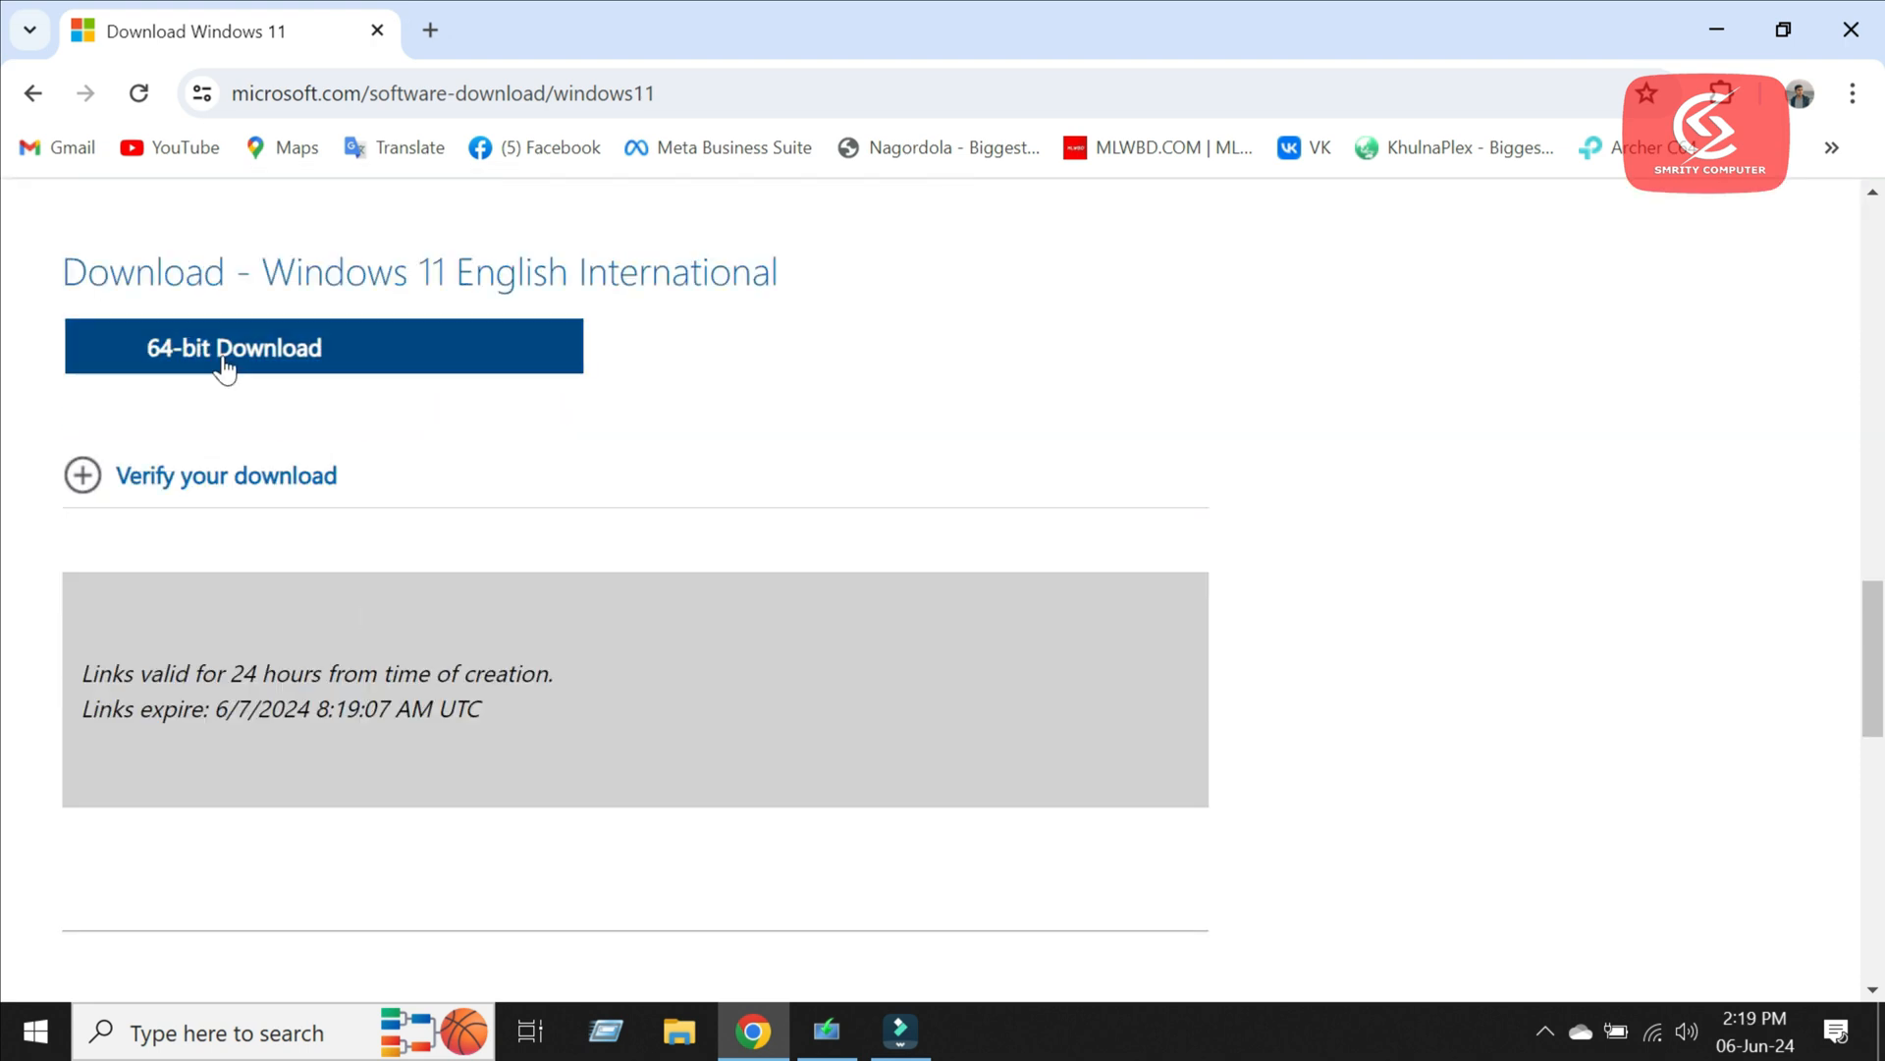
click(234, 348)
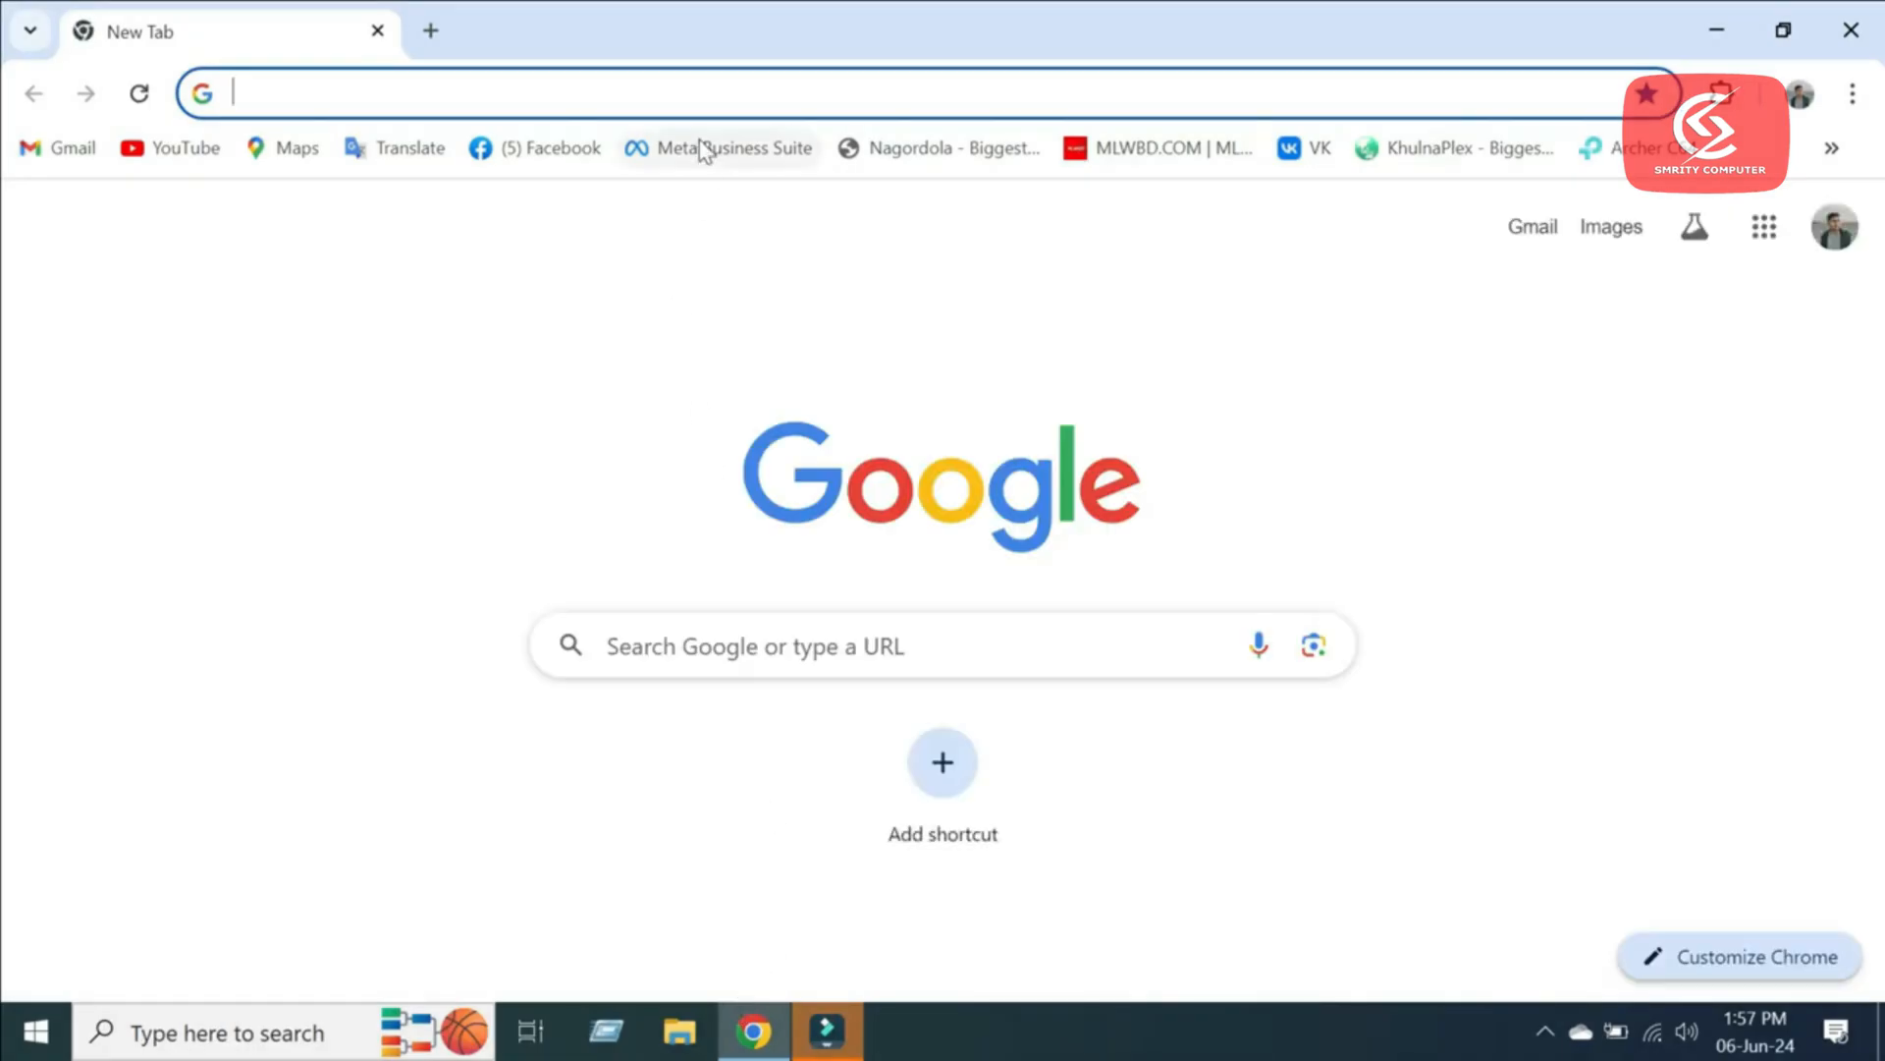
- Search for Rufus and open the rufus.ie website
text(ru)
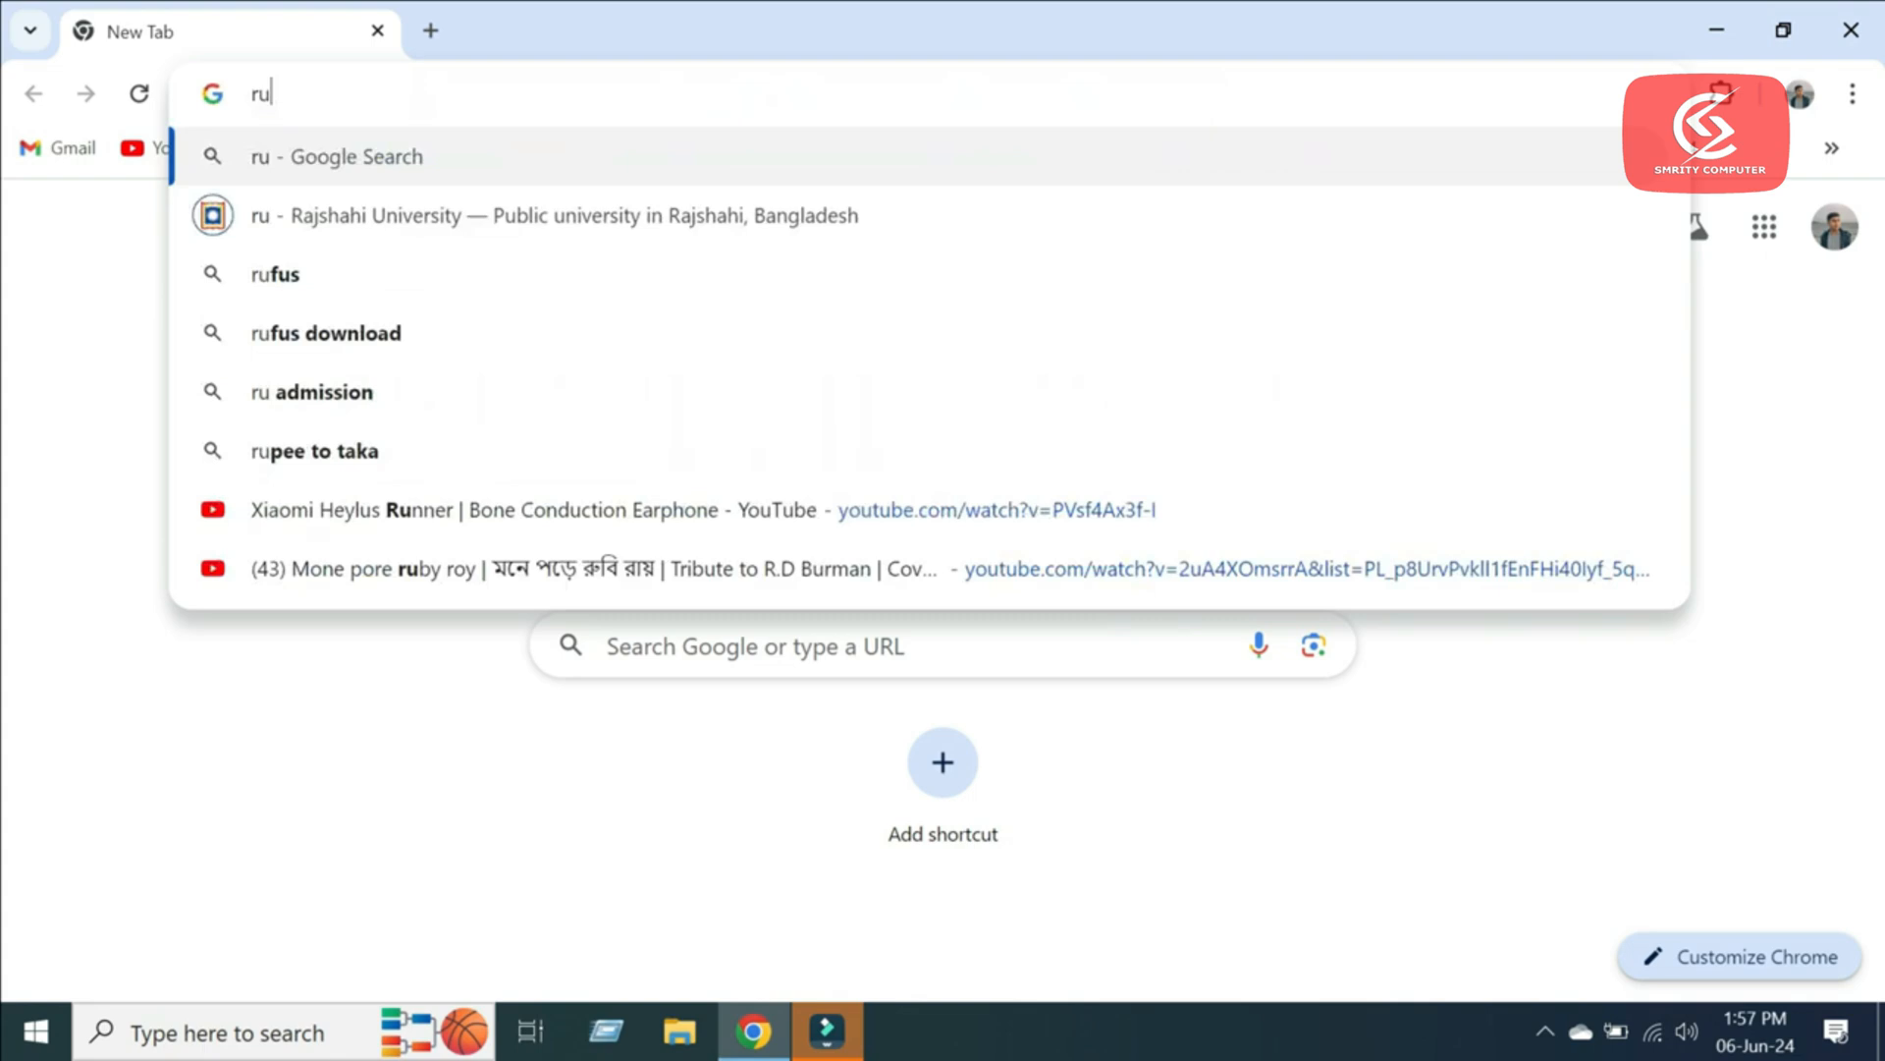
text(fus)
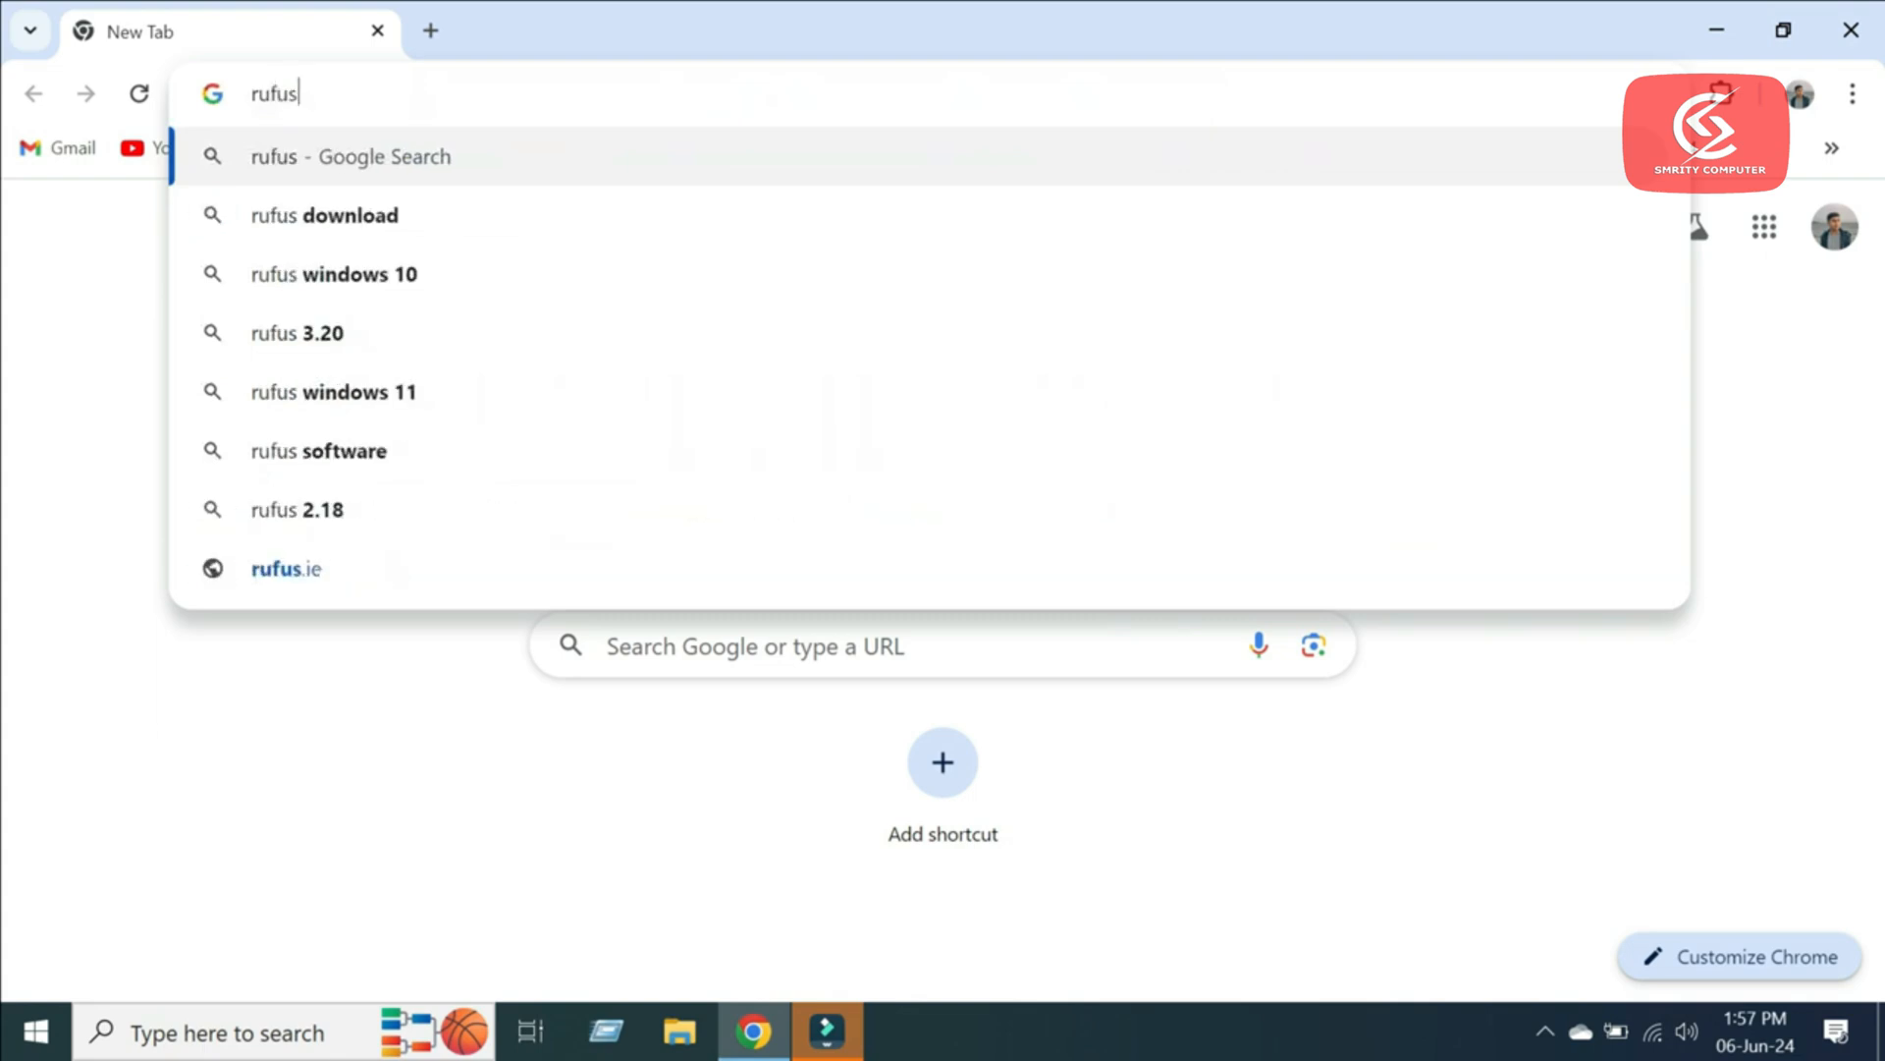
click(286, 568)
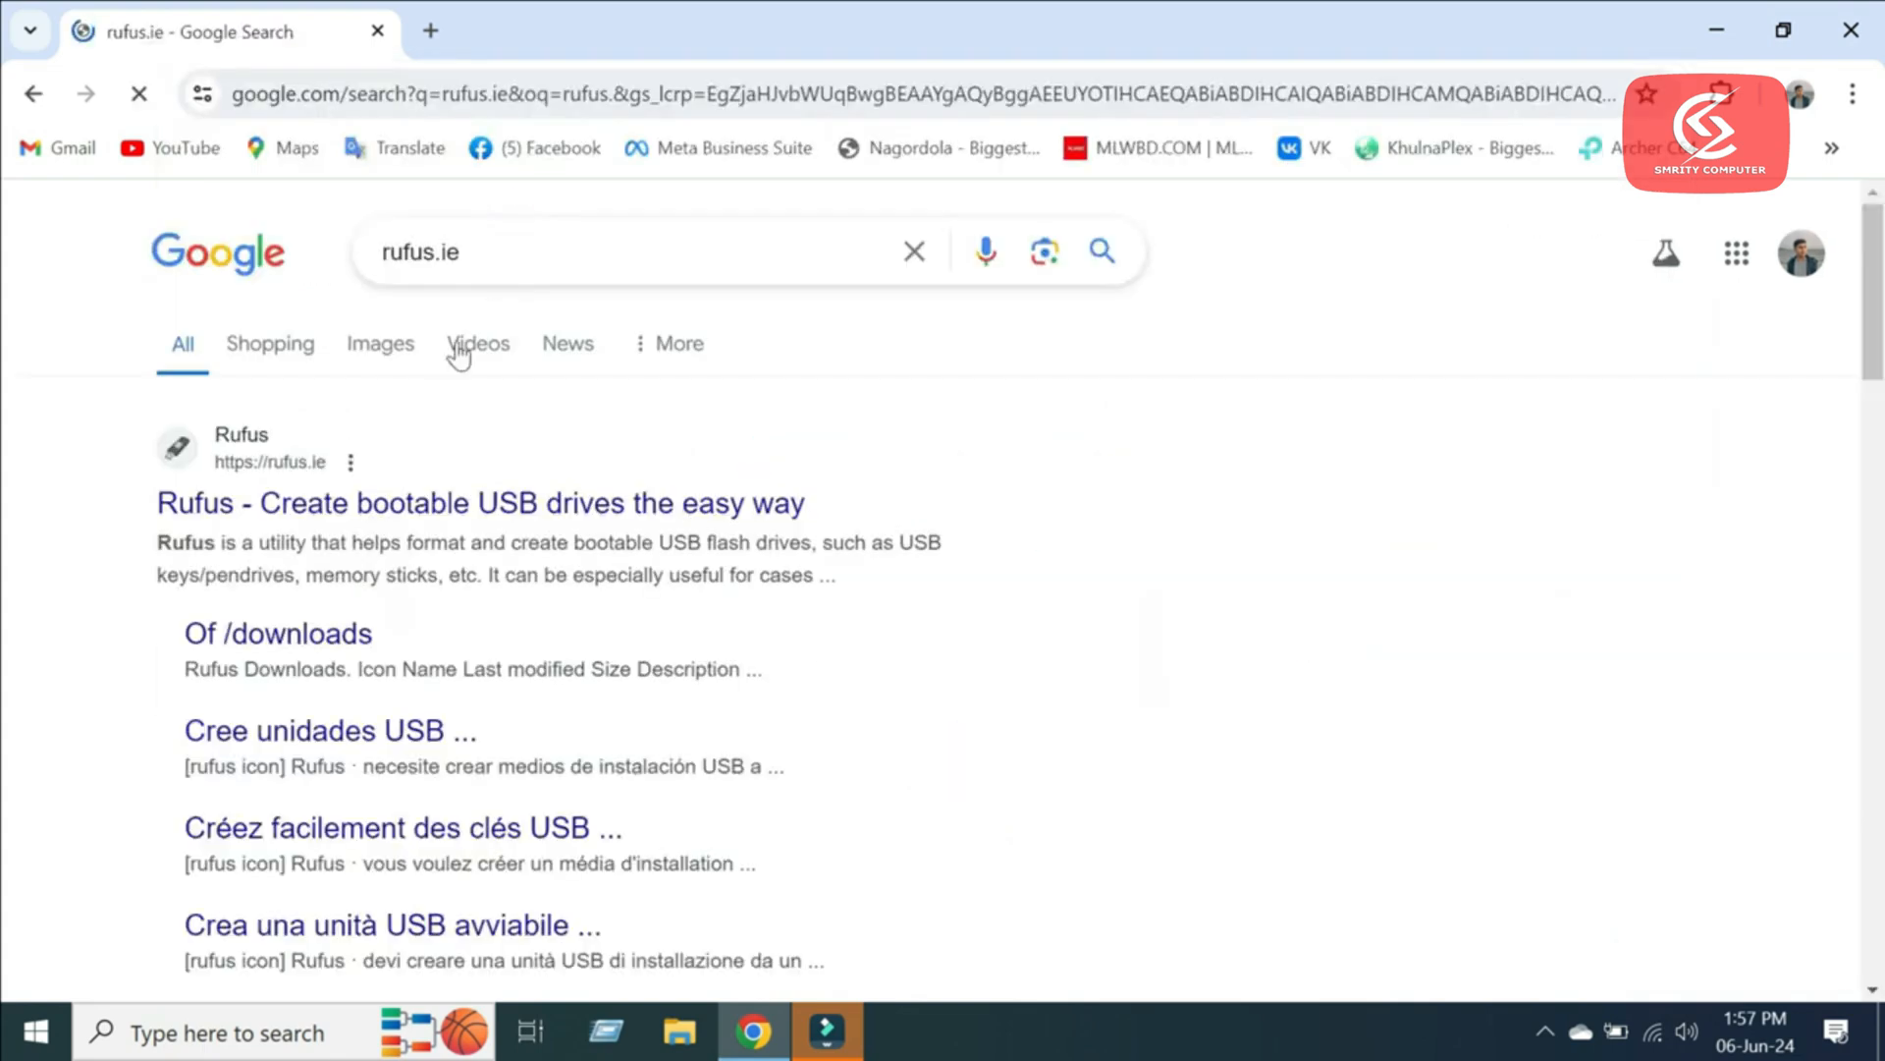
click(481, 503)
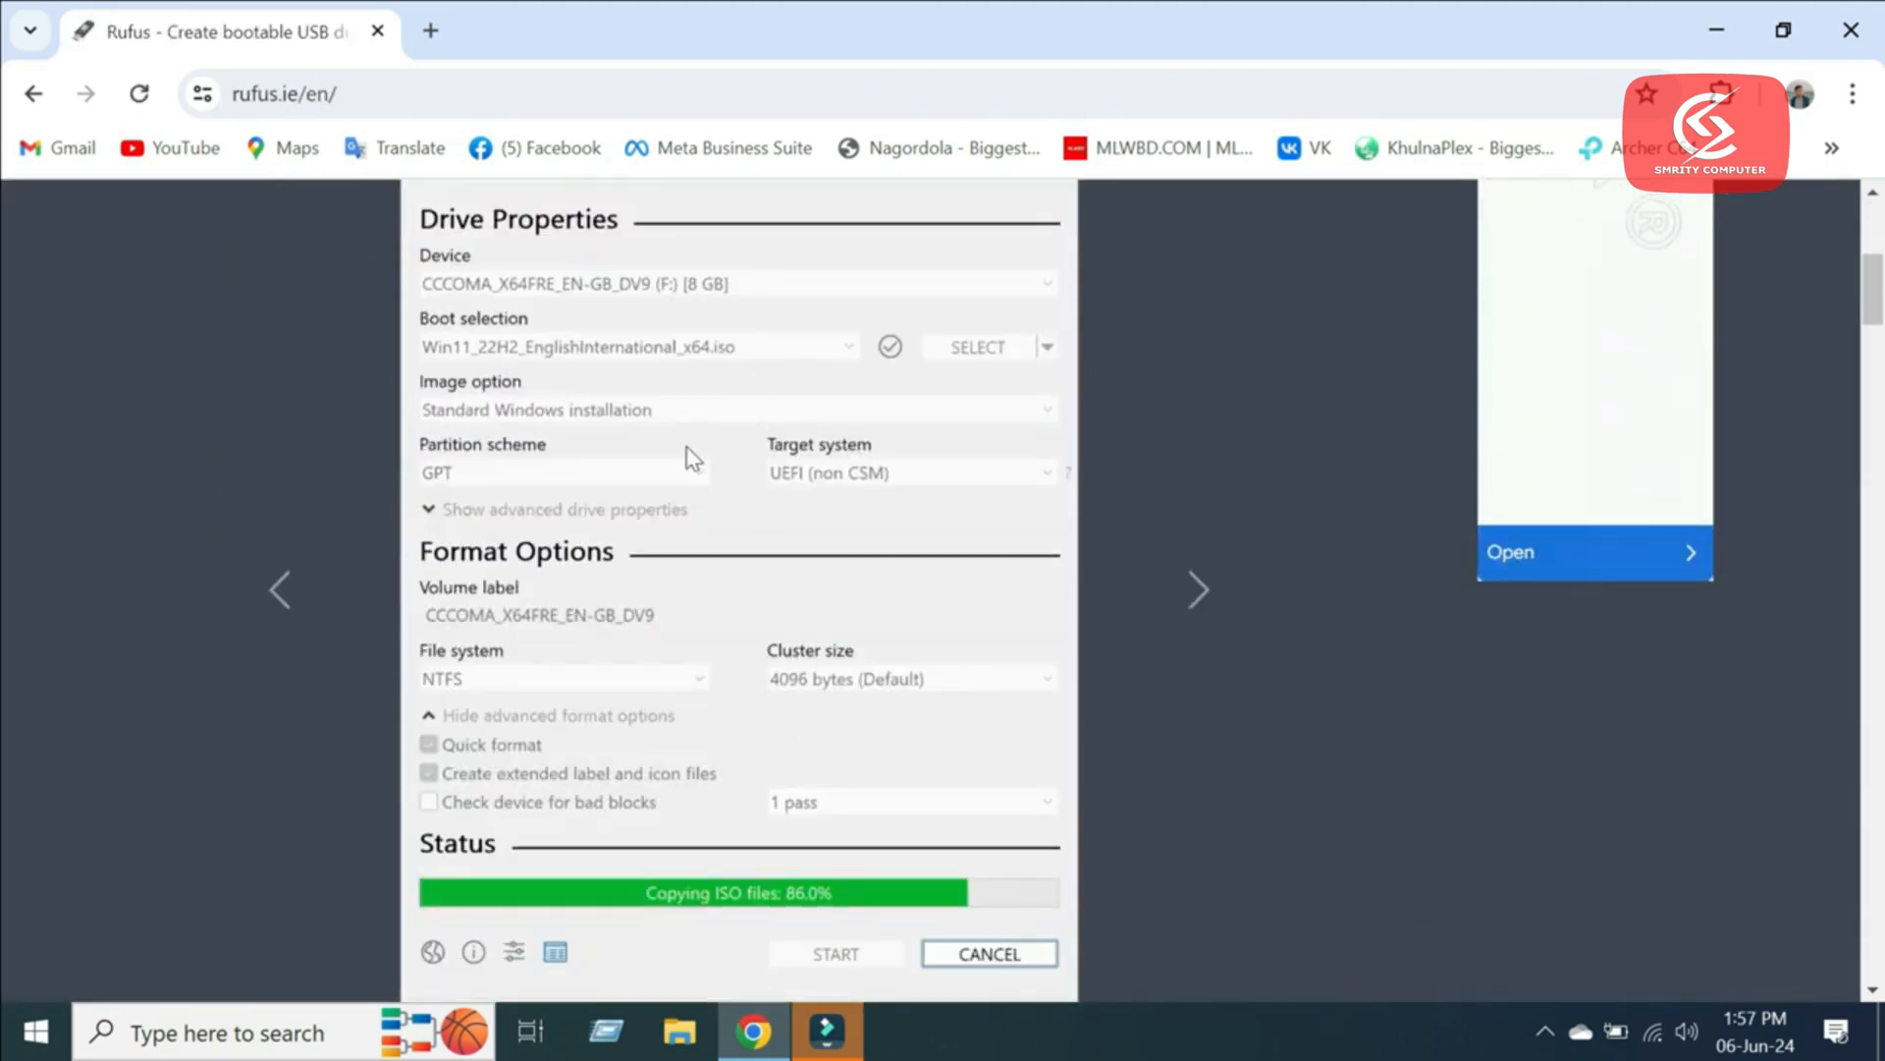
- Download rufus-4.5.exe and launch it from the Downloads folder
scroll(down, 3)
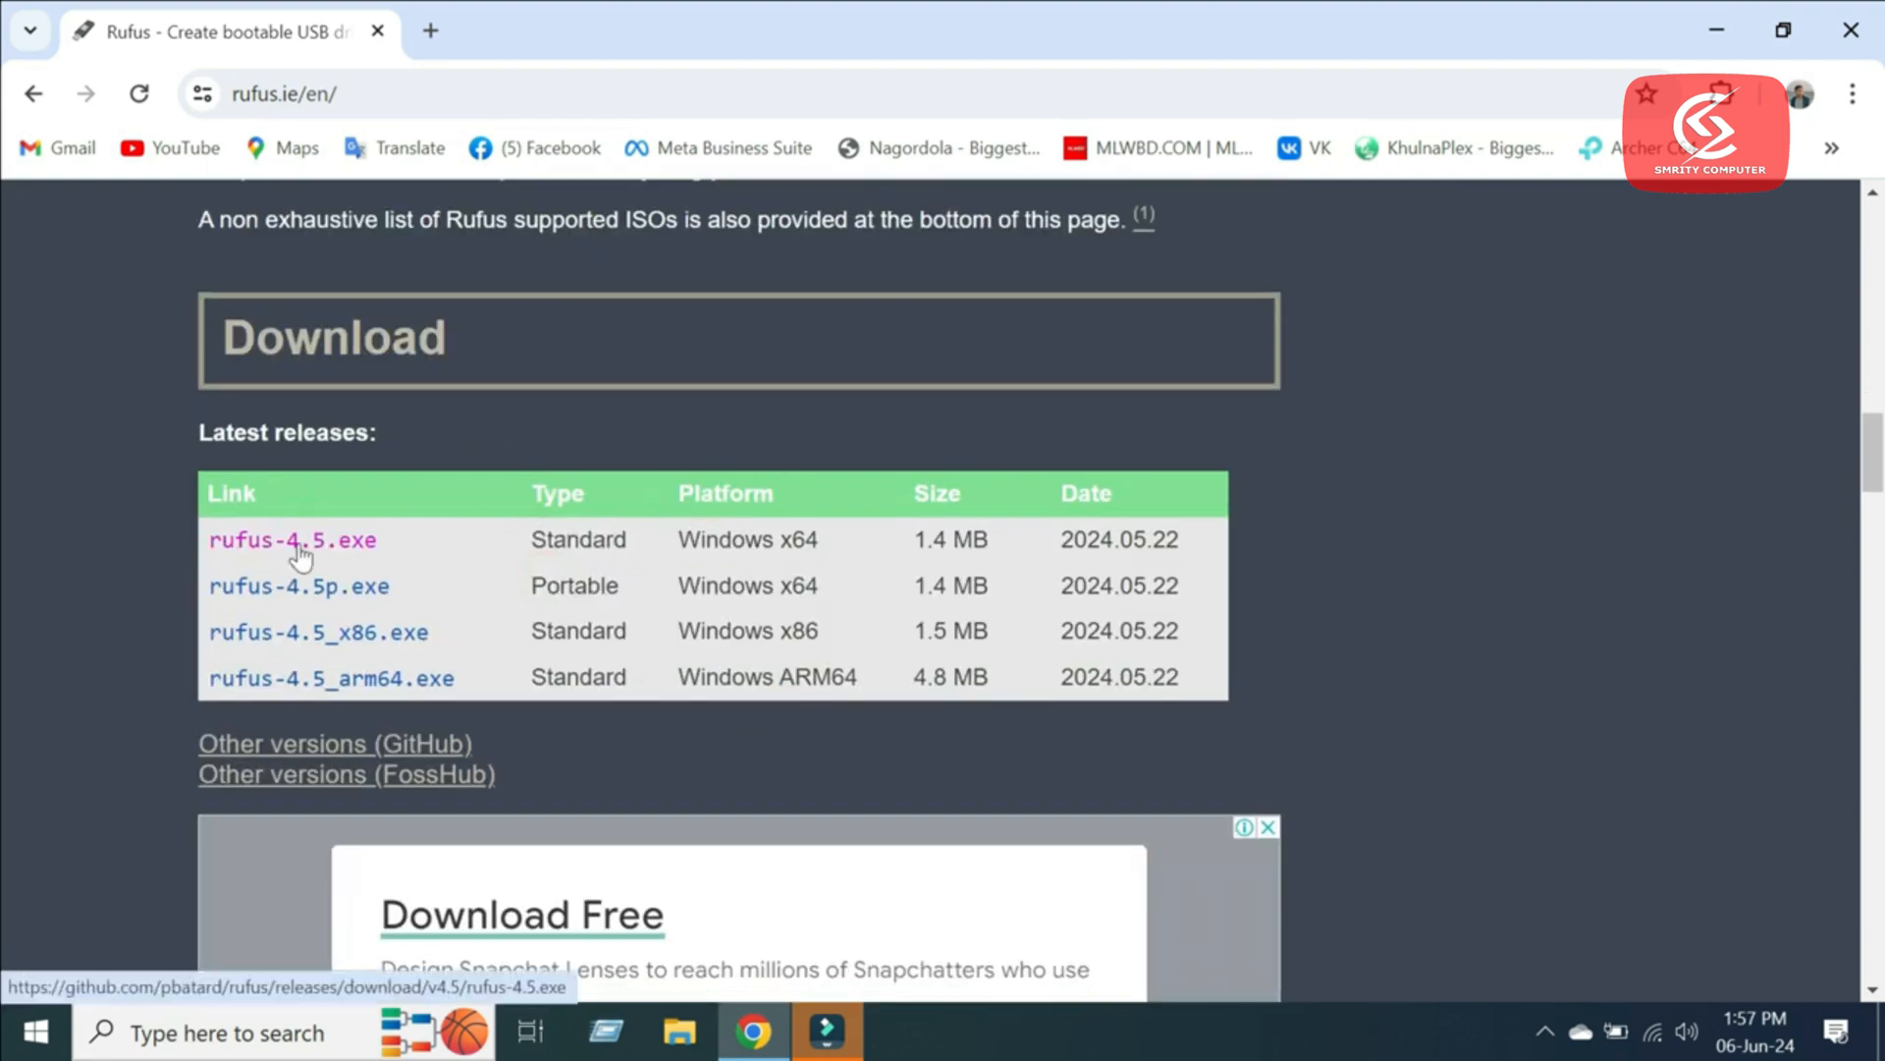
click(290, 539)
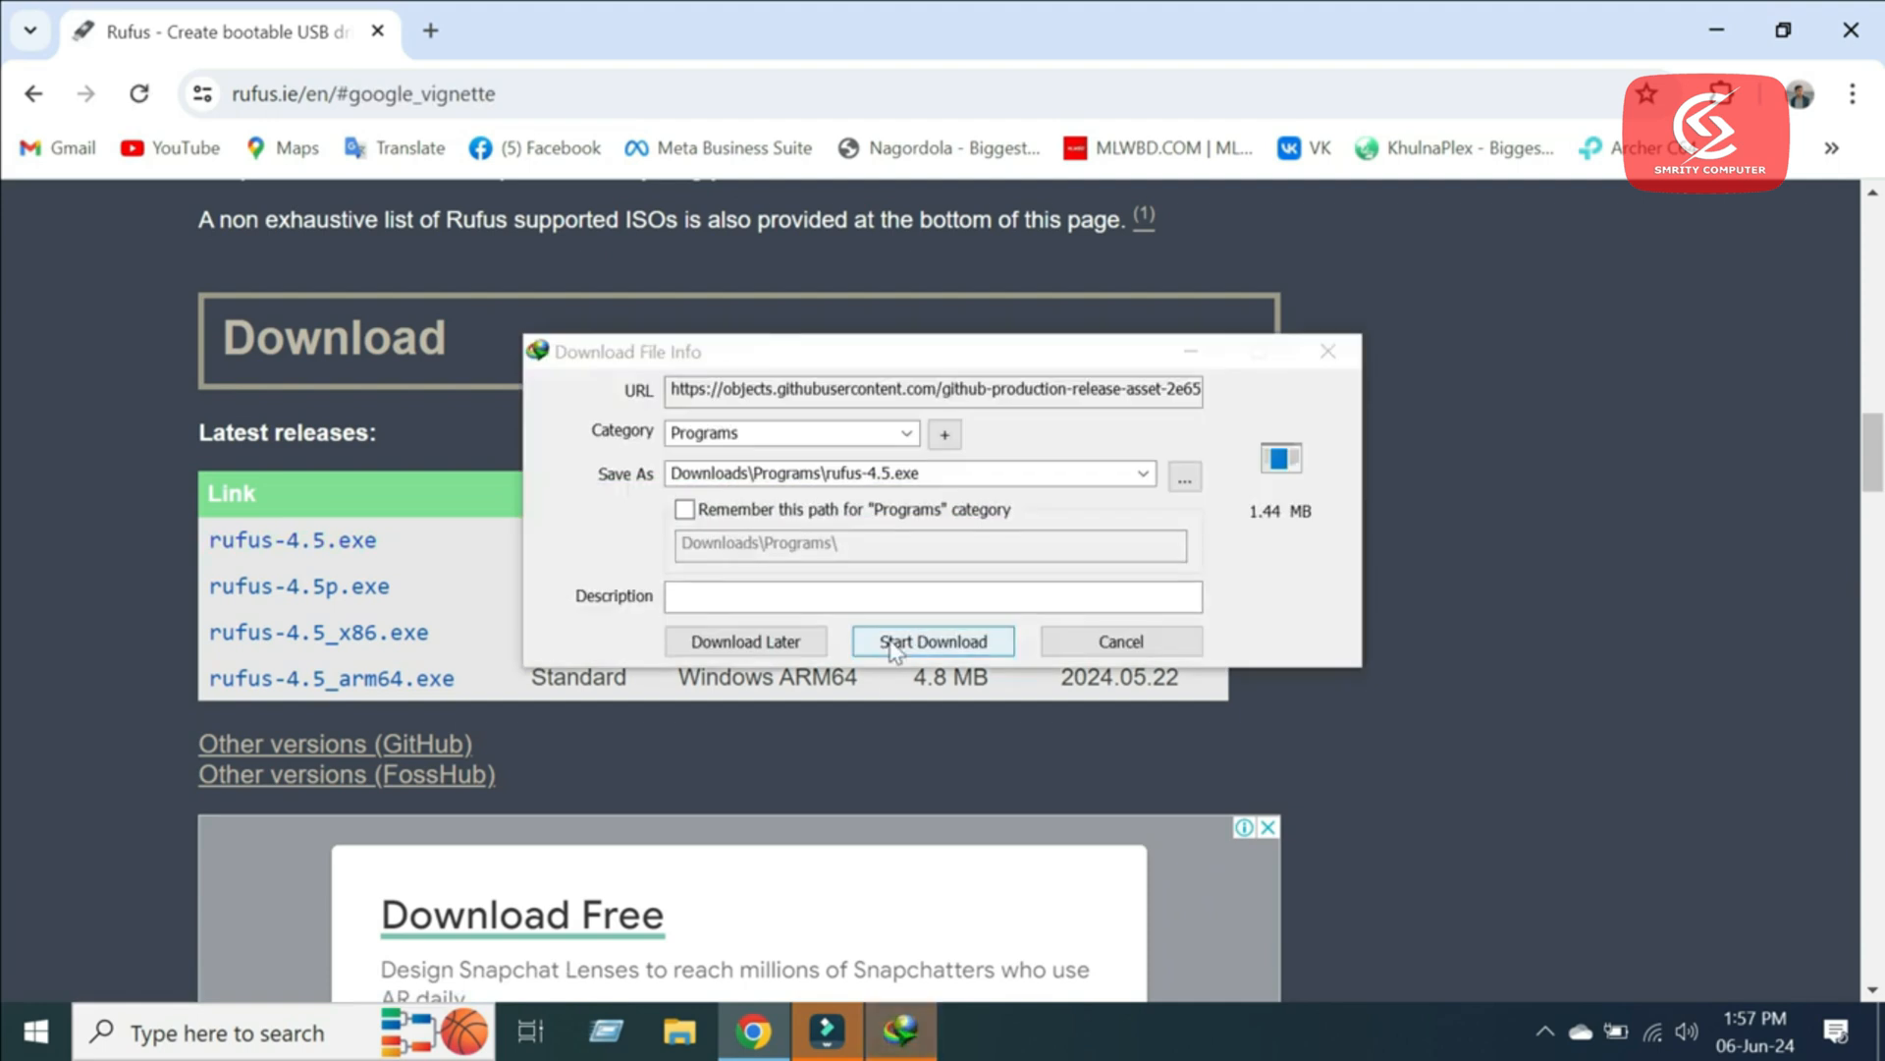
click(932, 641)
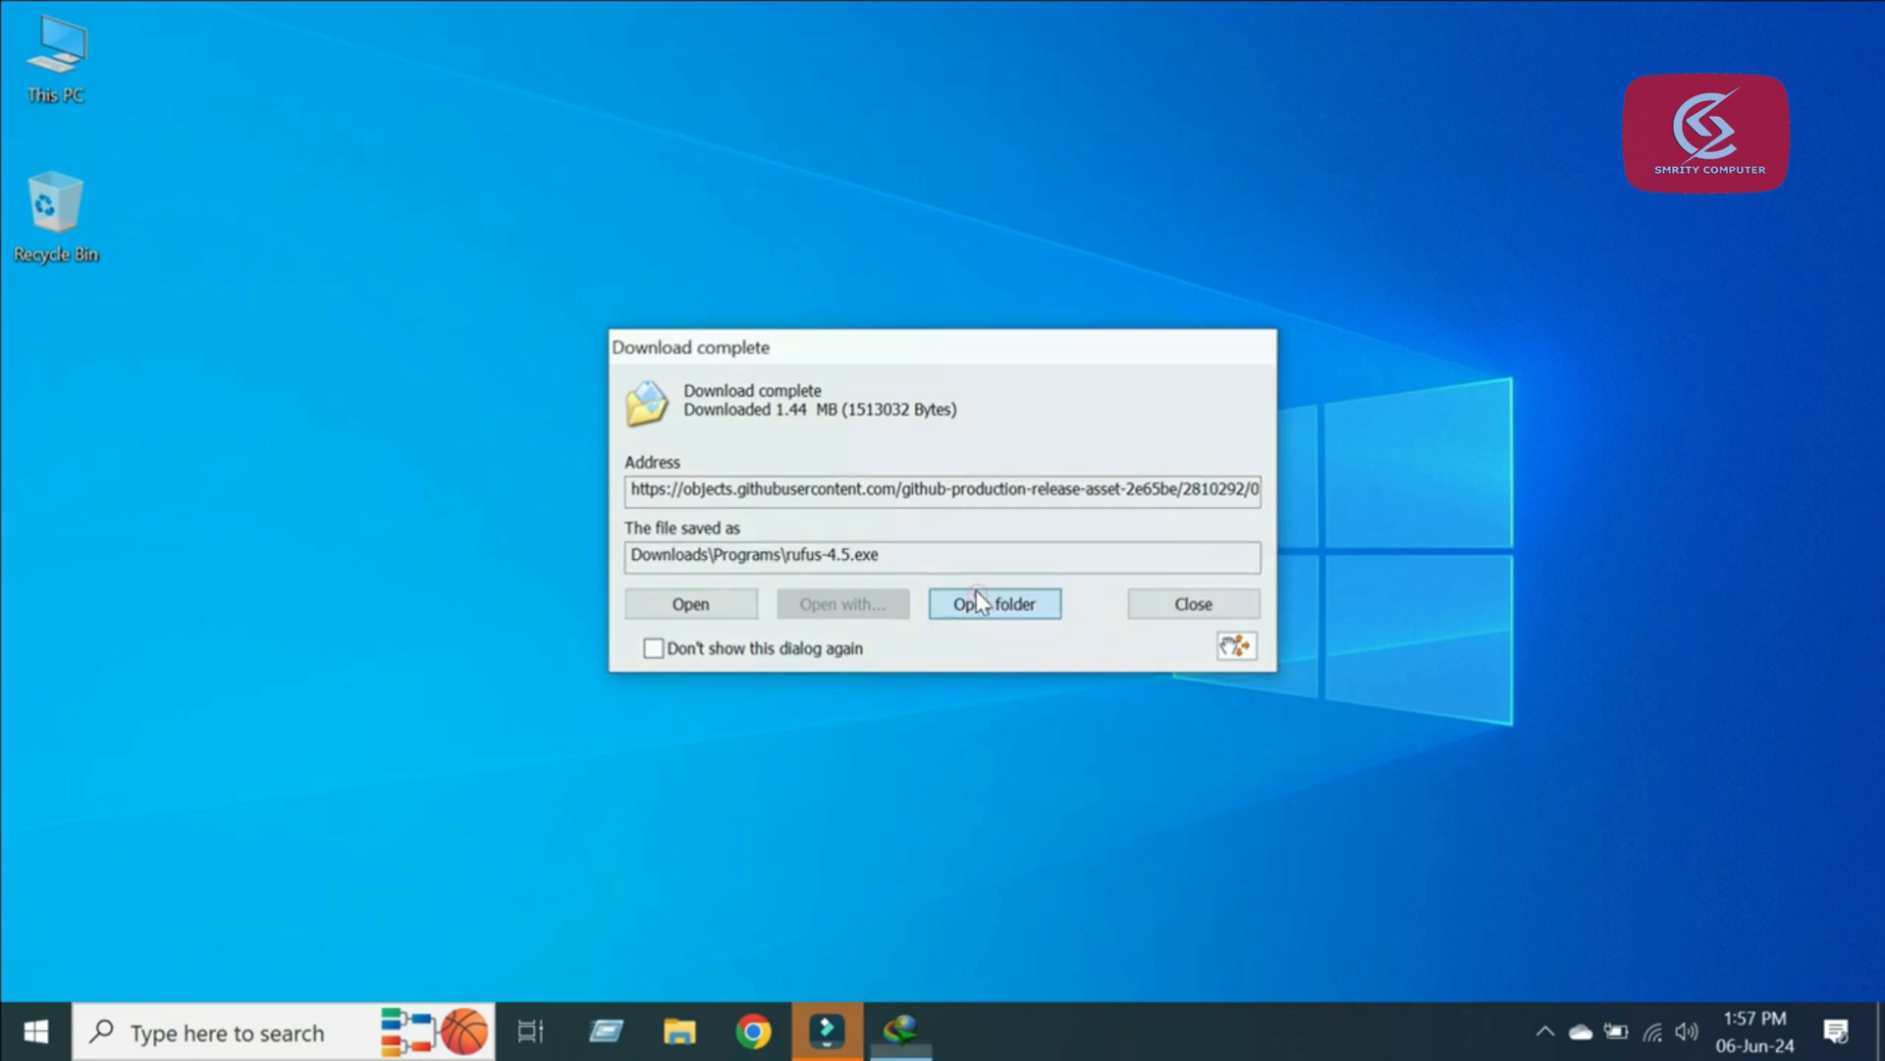
click(992, 602)
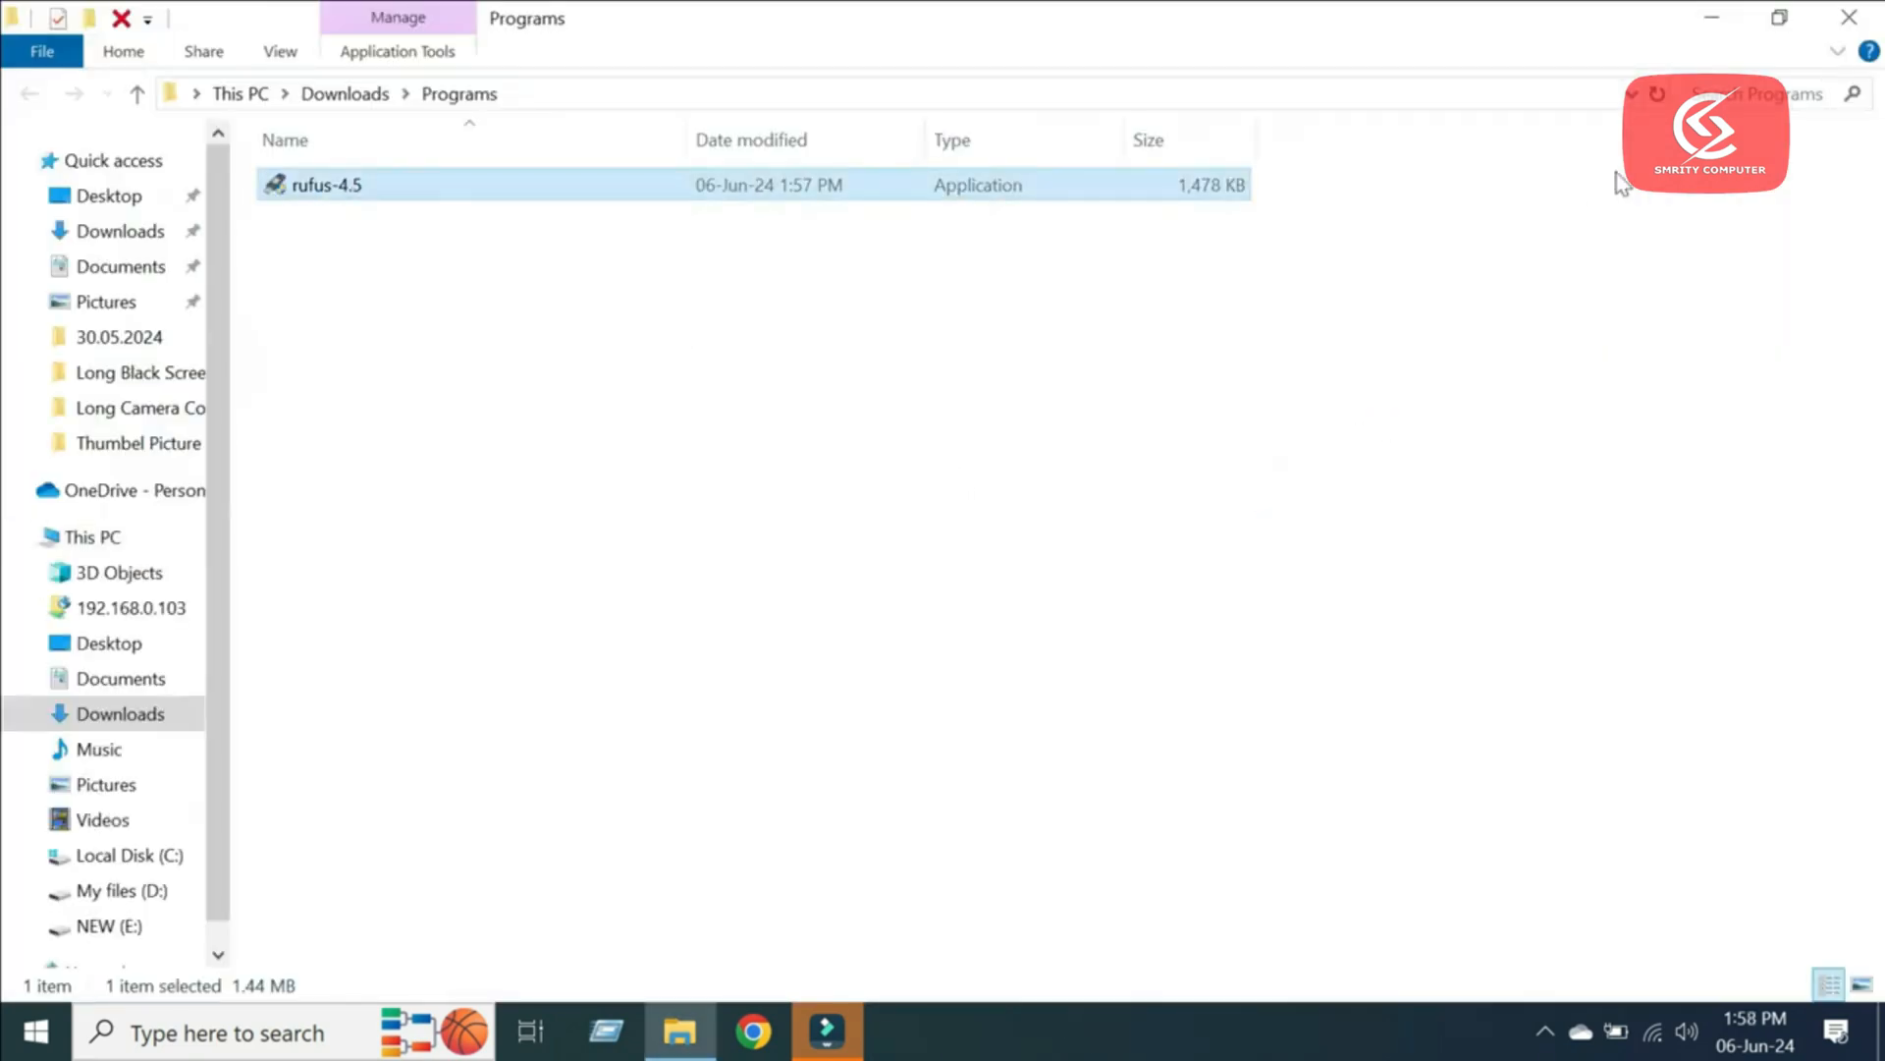
double_click(325, 184)
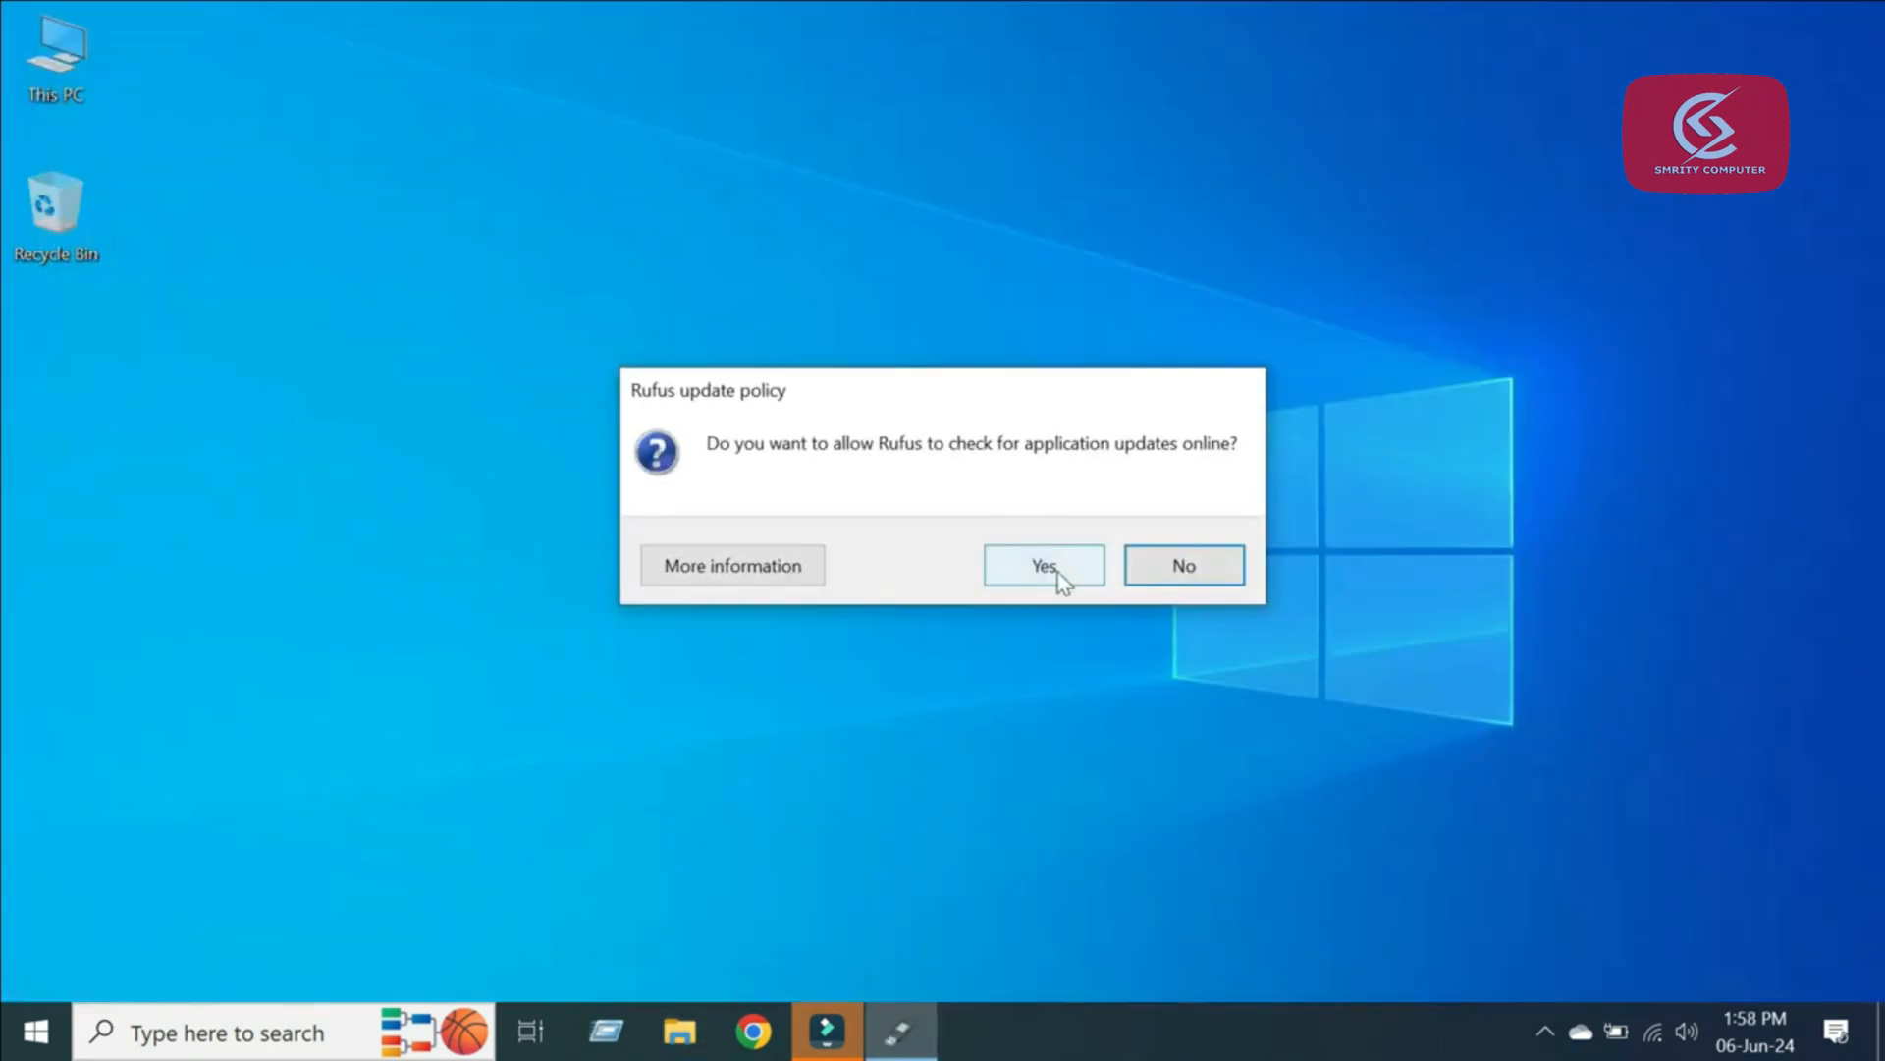
- Answer the Rufus online update check prompt to reach the main window
click(1041, 566)
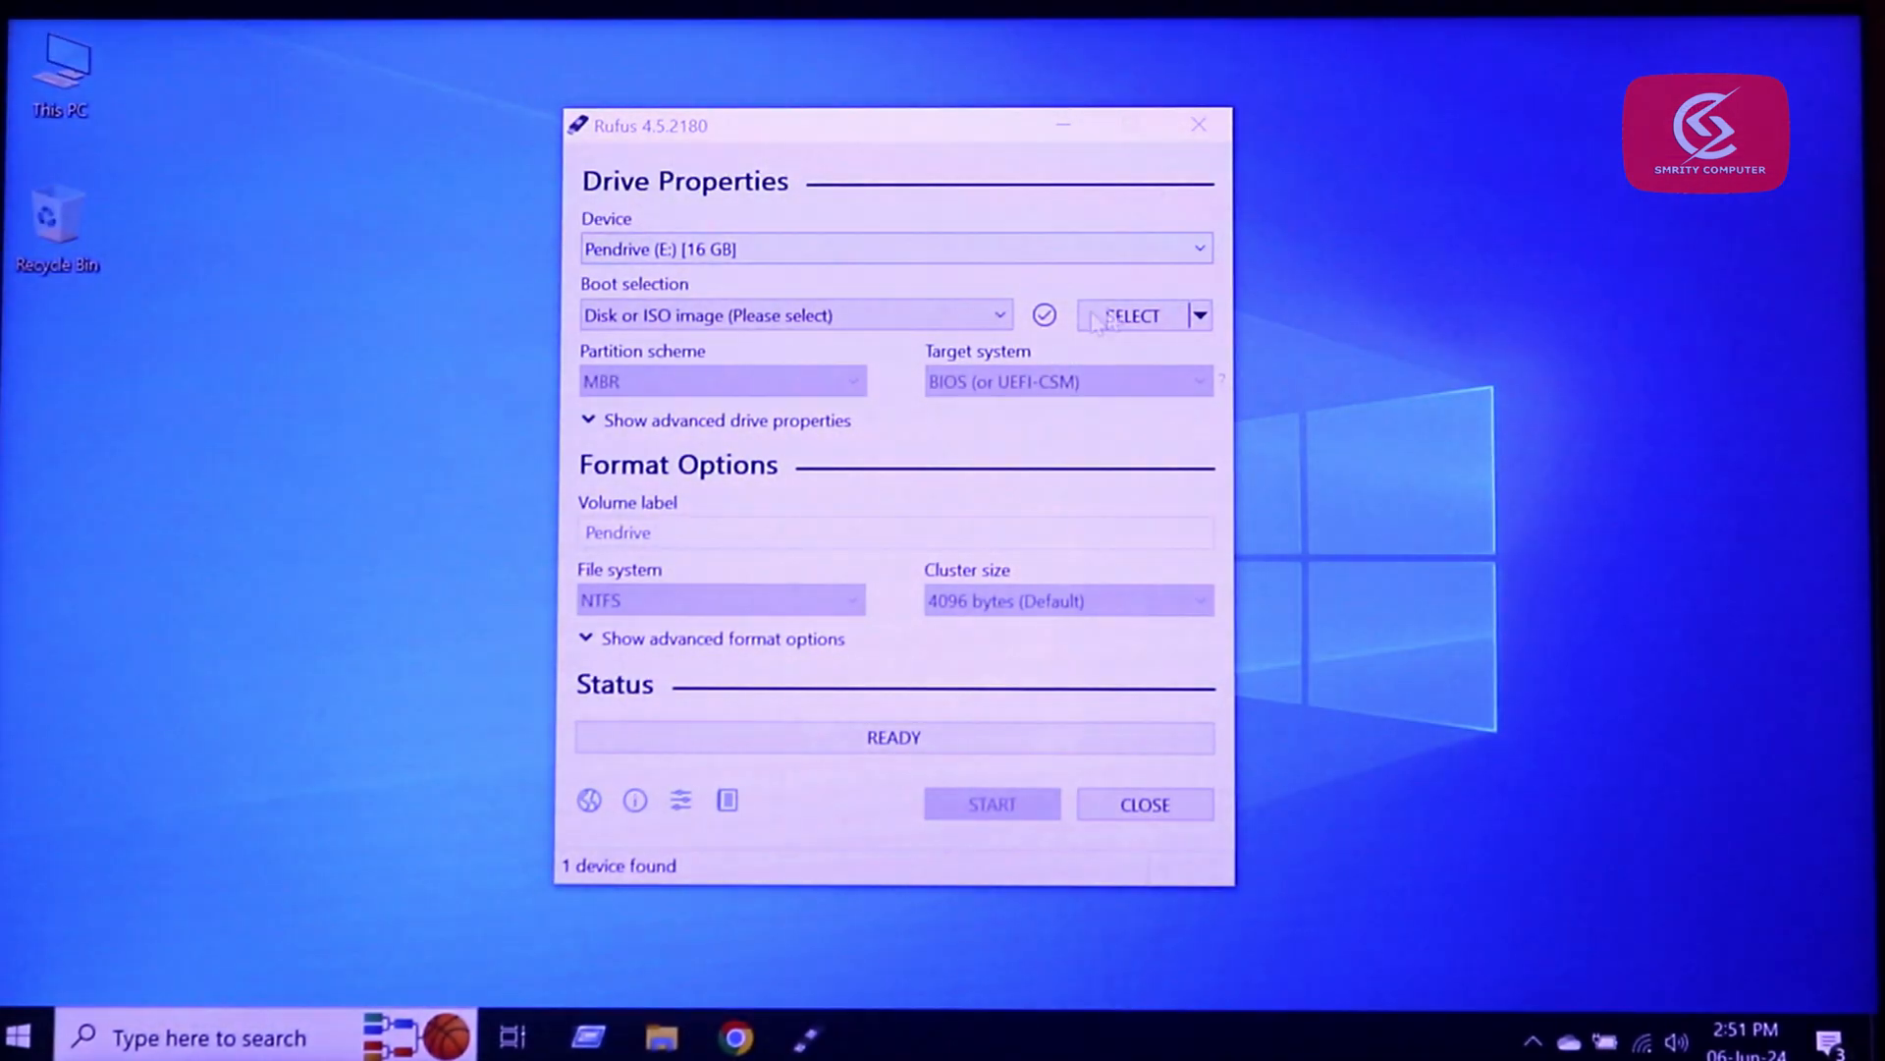
- Load the Windows 11 23H2 ISO in Rufus and start writing it
click(1130, 316)
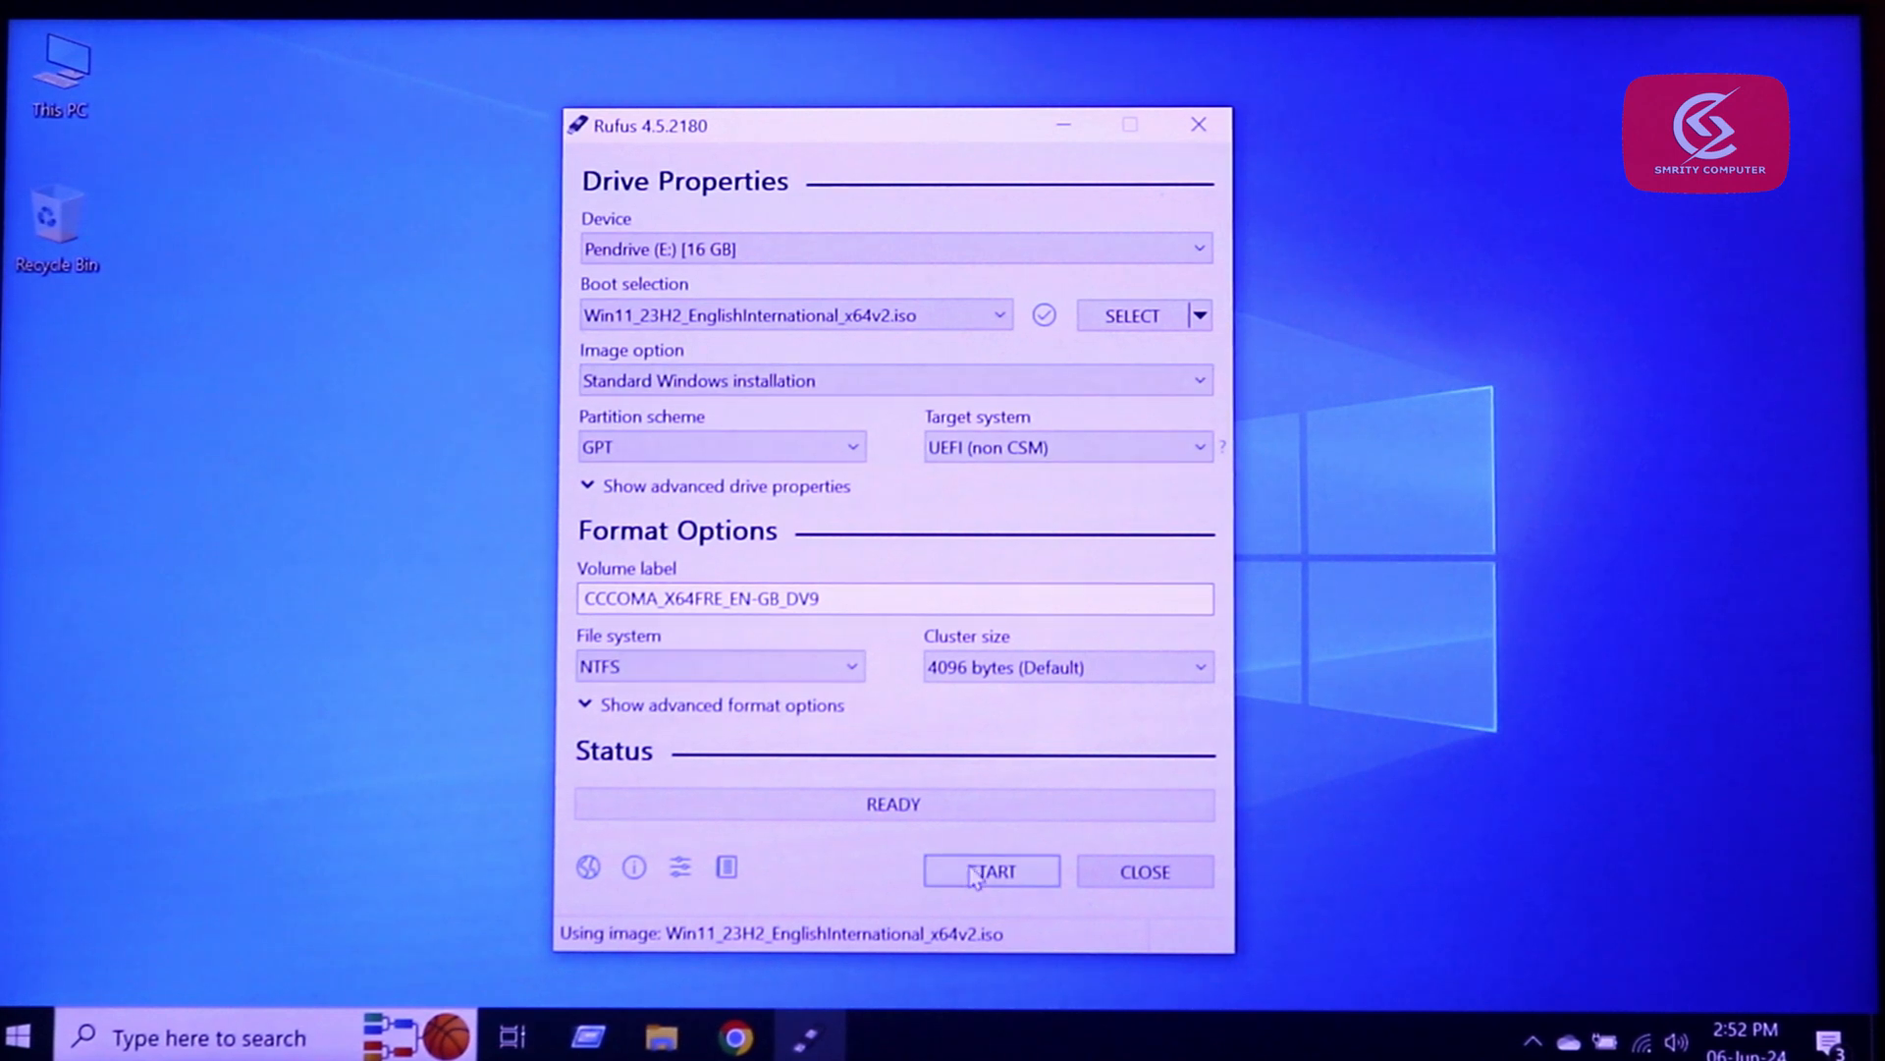
click(991, 871)
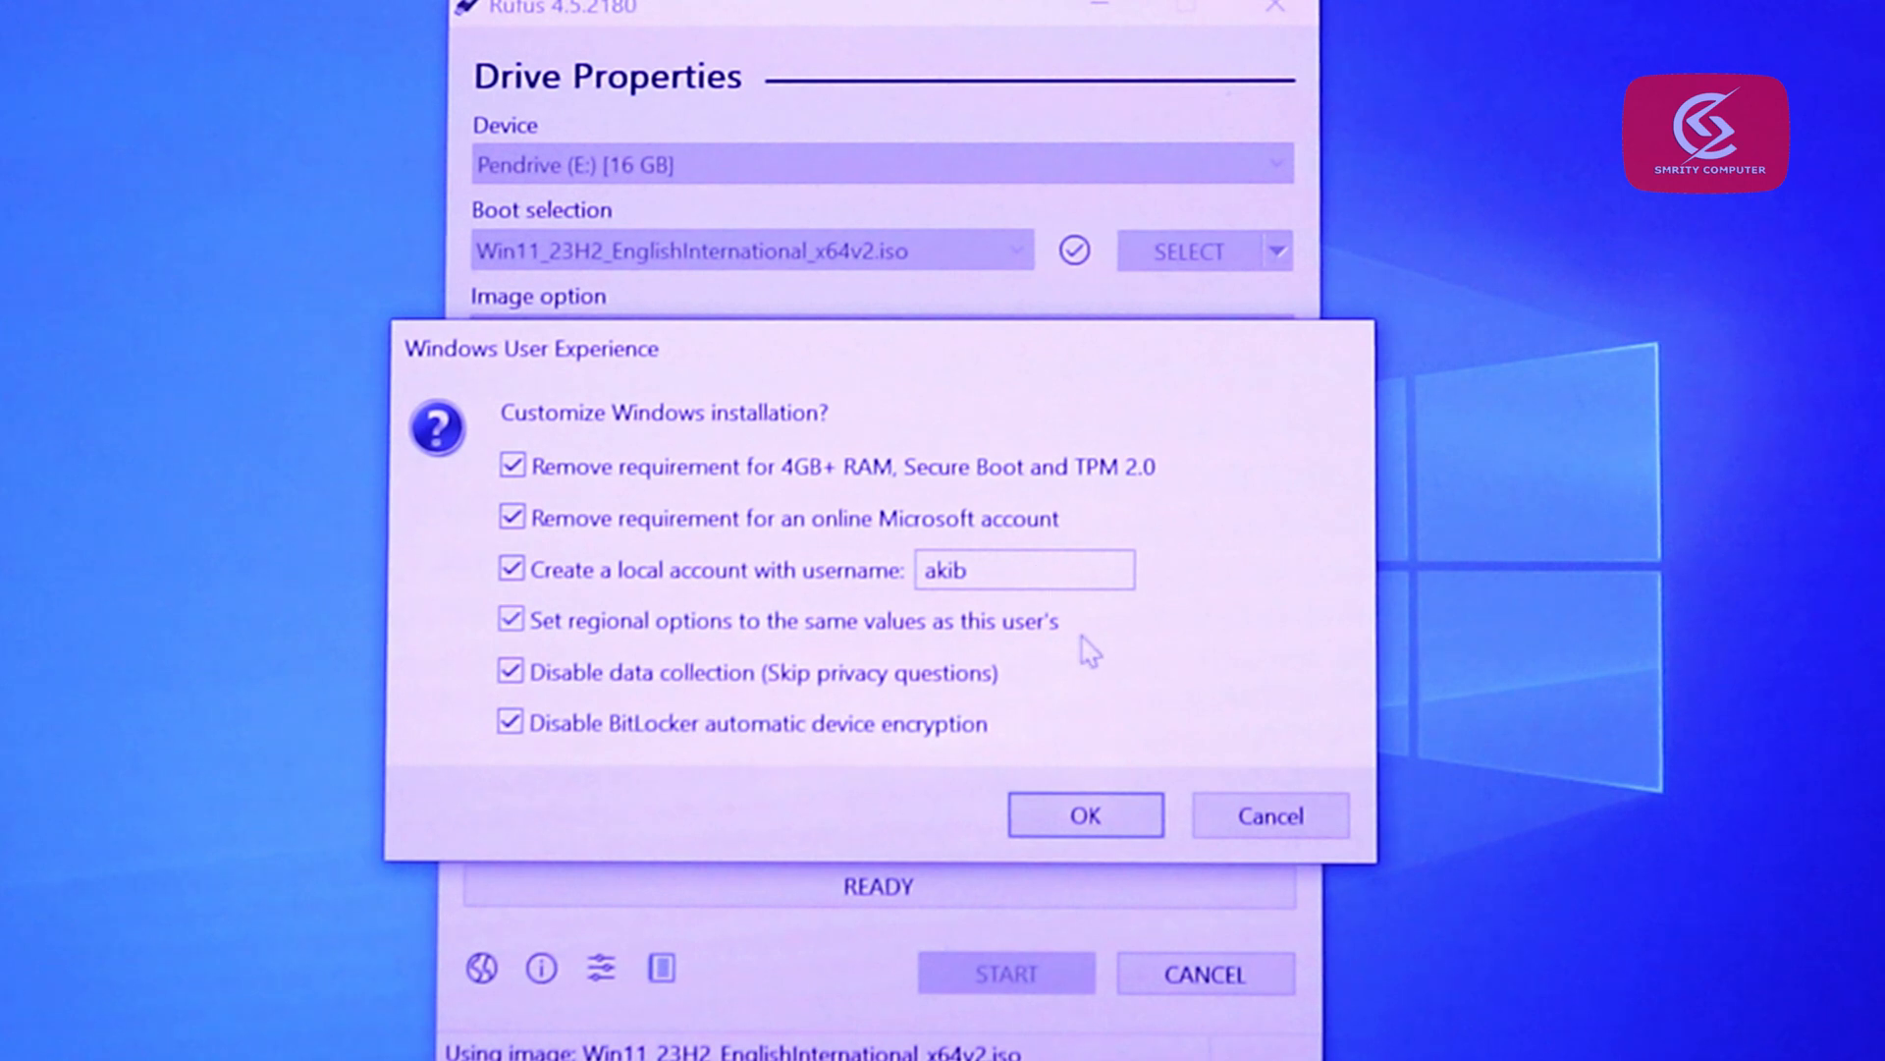
- Accept the Windows customization options, then close Rufus once writing finishes
click(1083, 814)
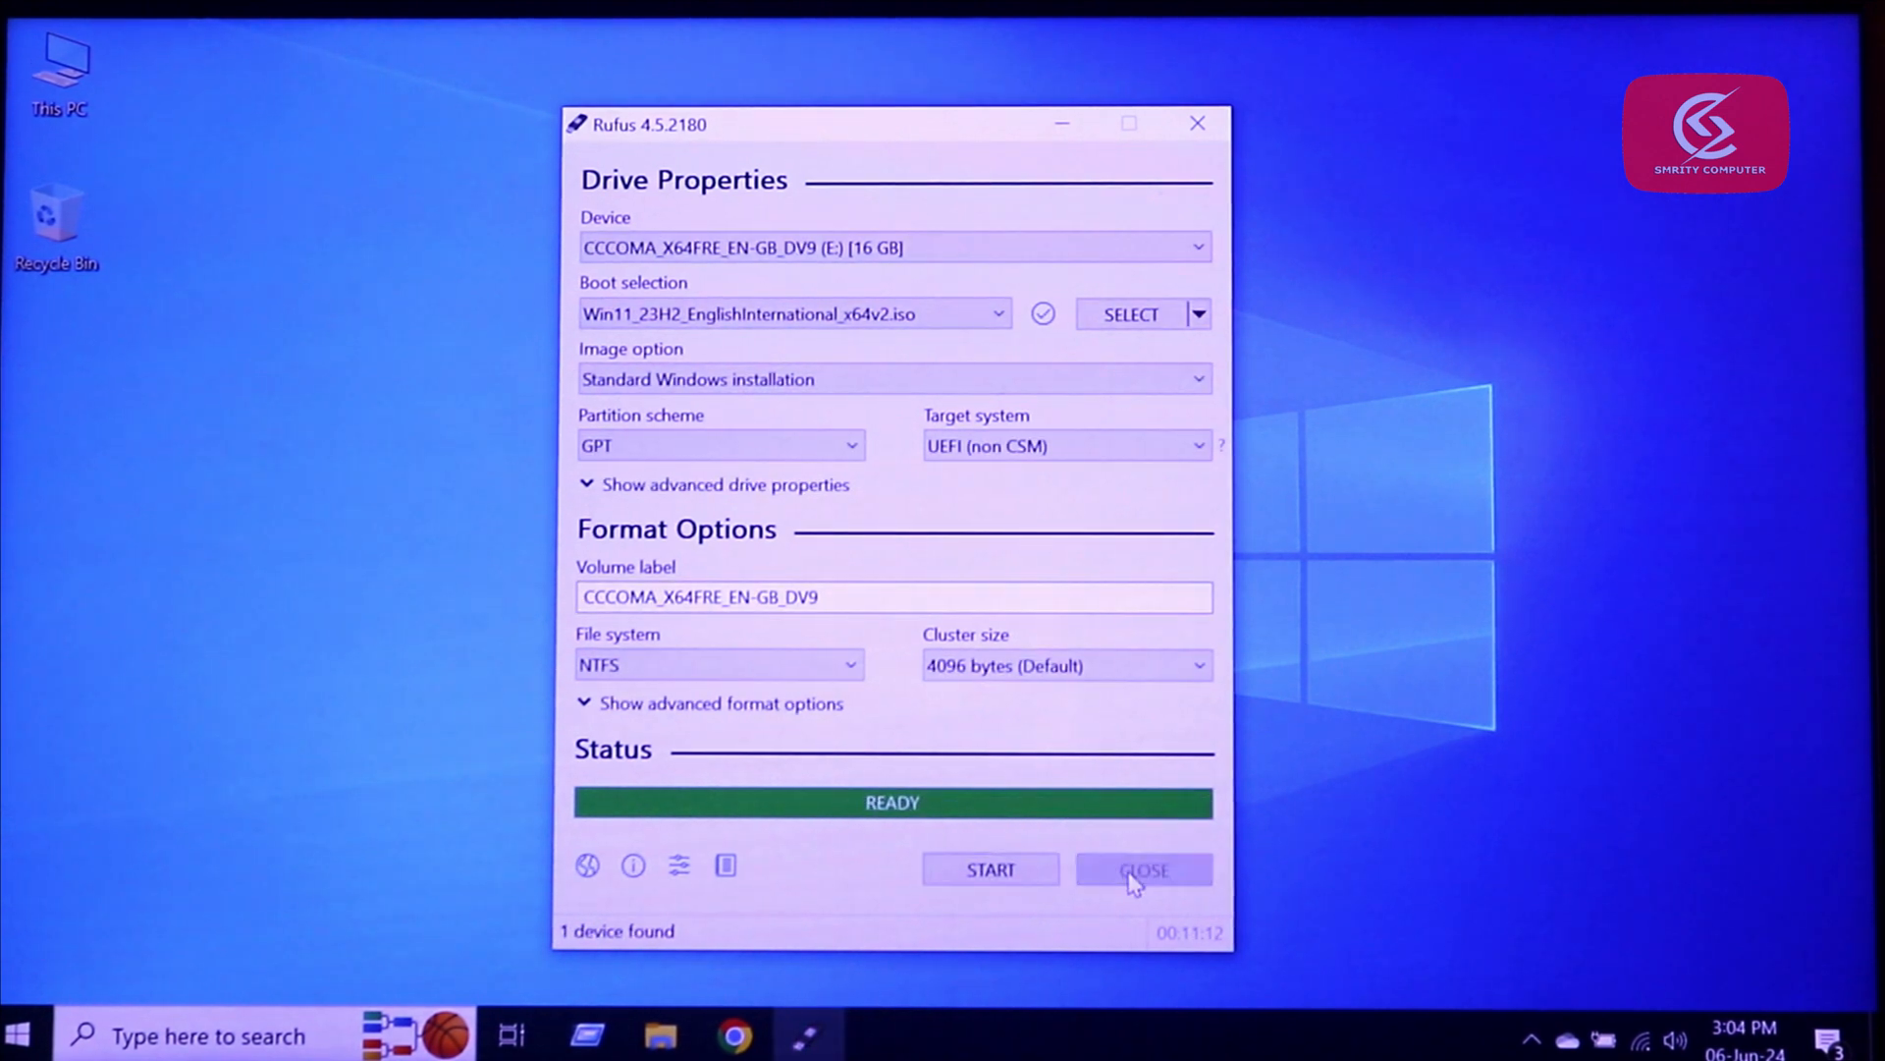
click(1142, 869)
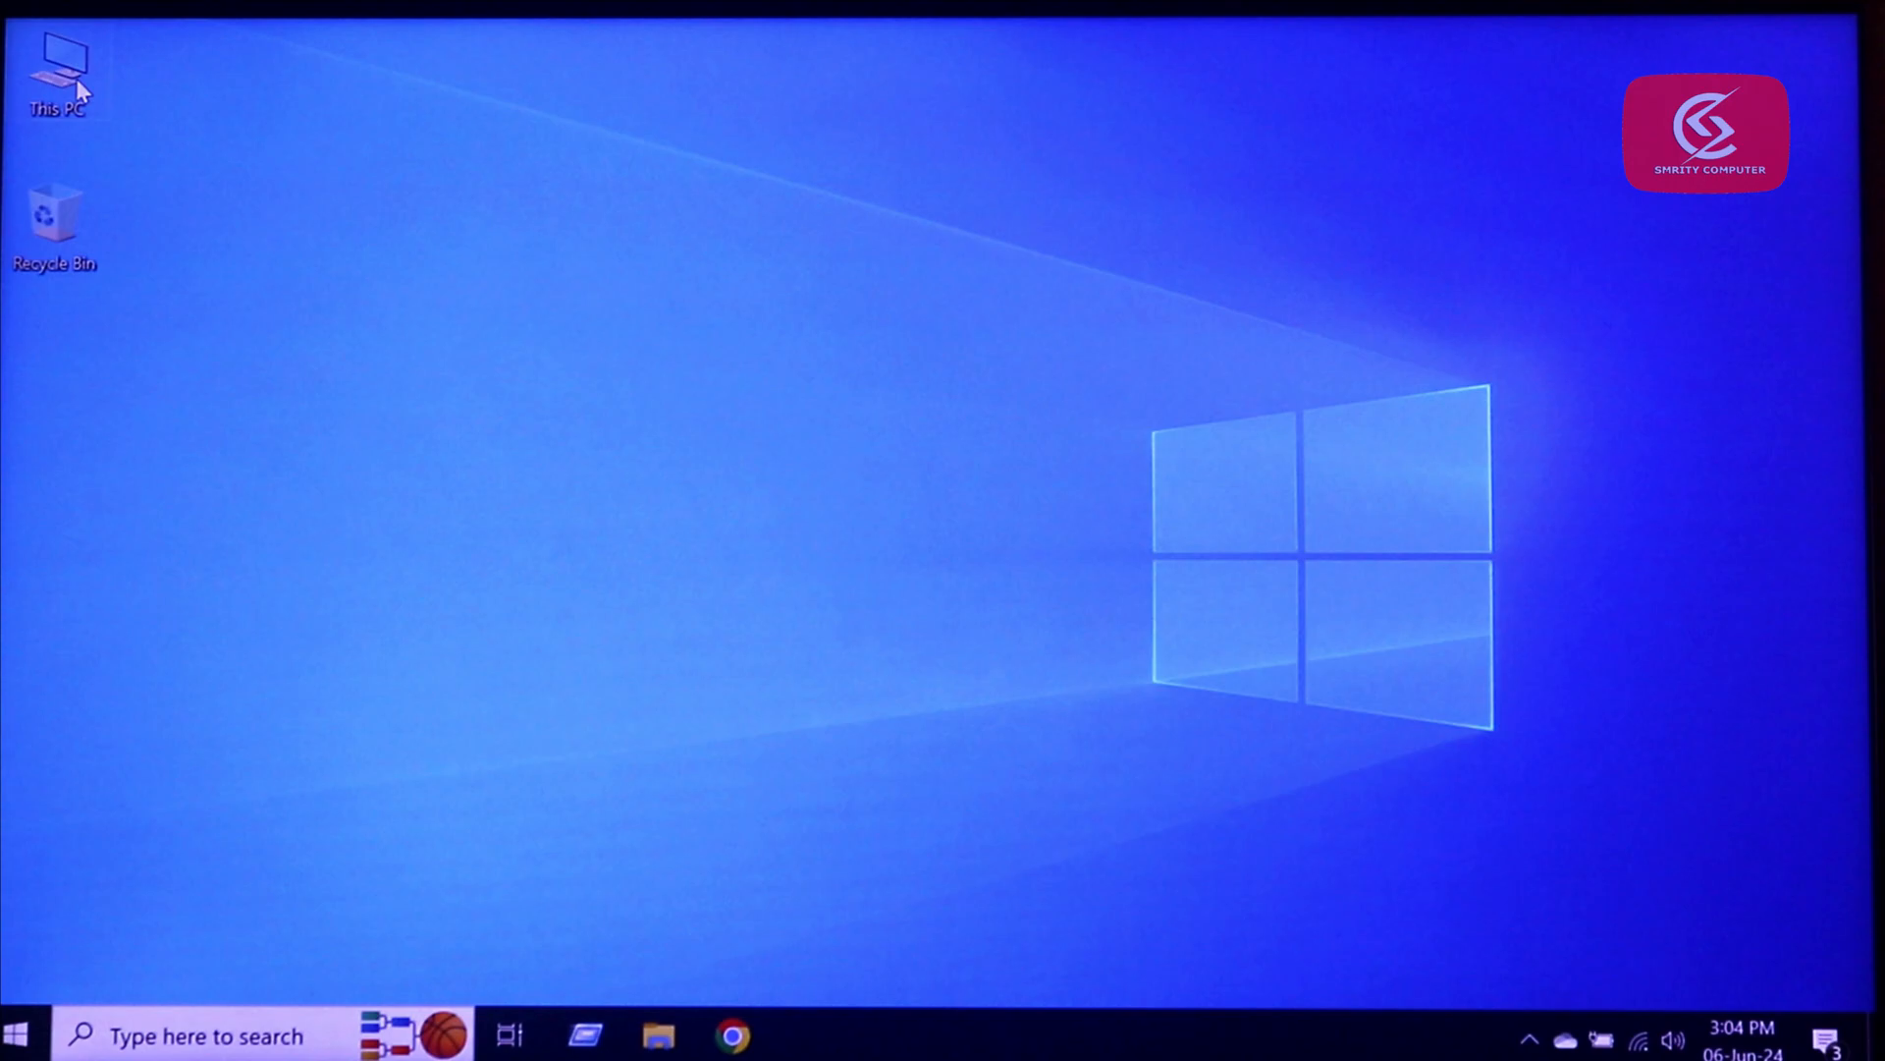
- Restart the PC into the HP Startup Menu
double_click(55, 60)
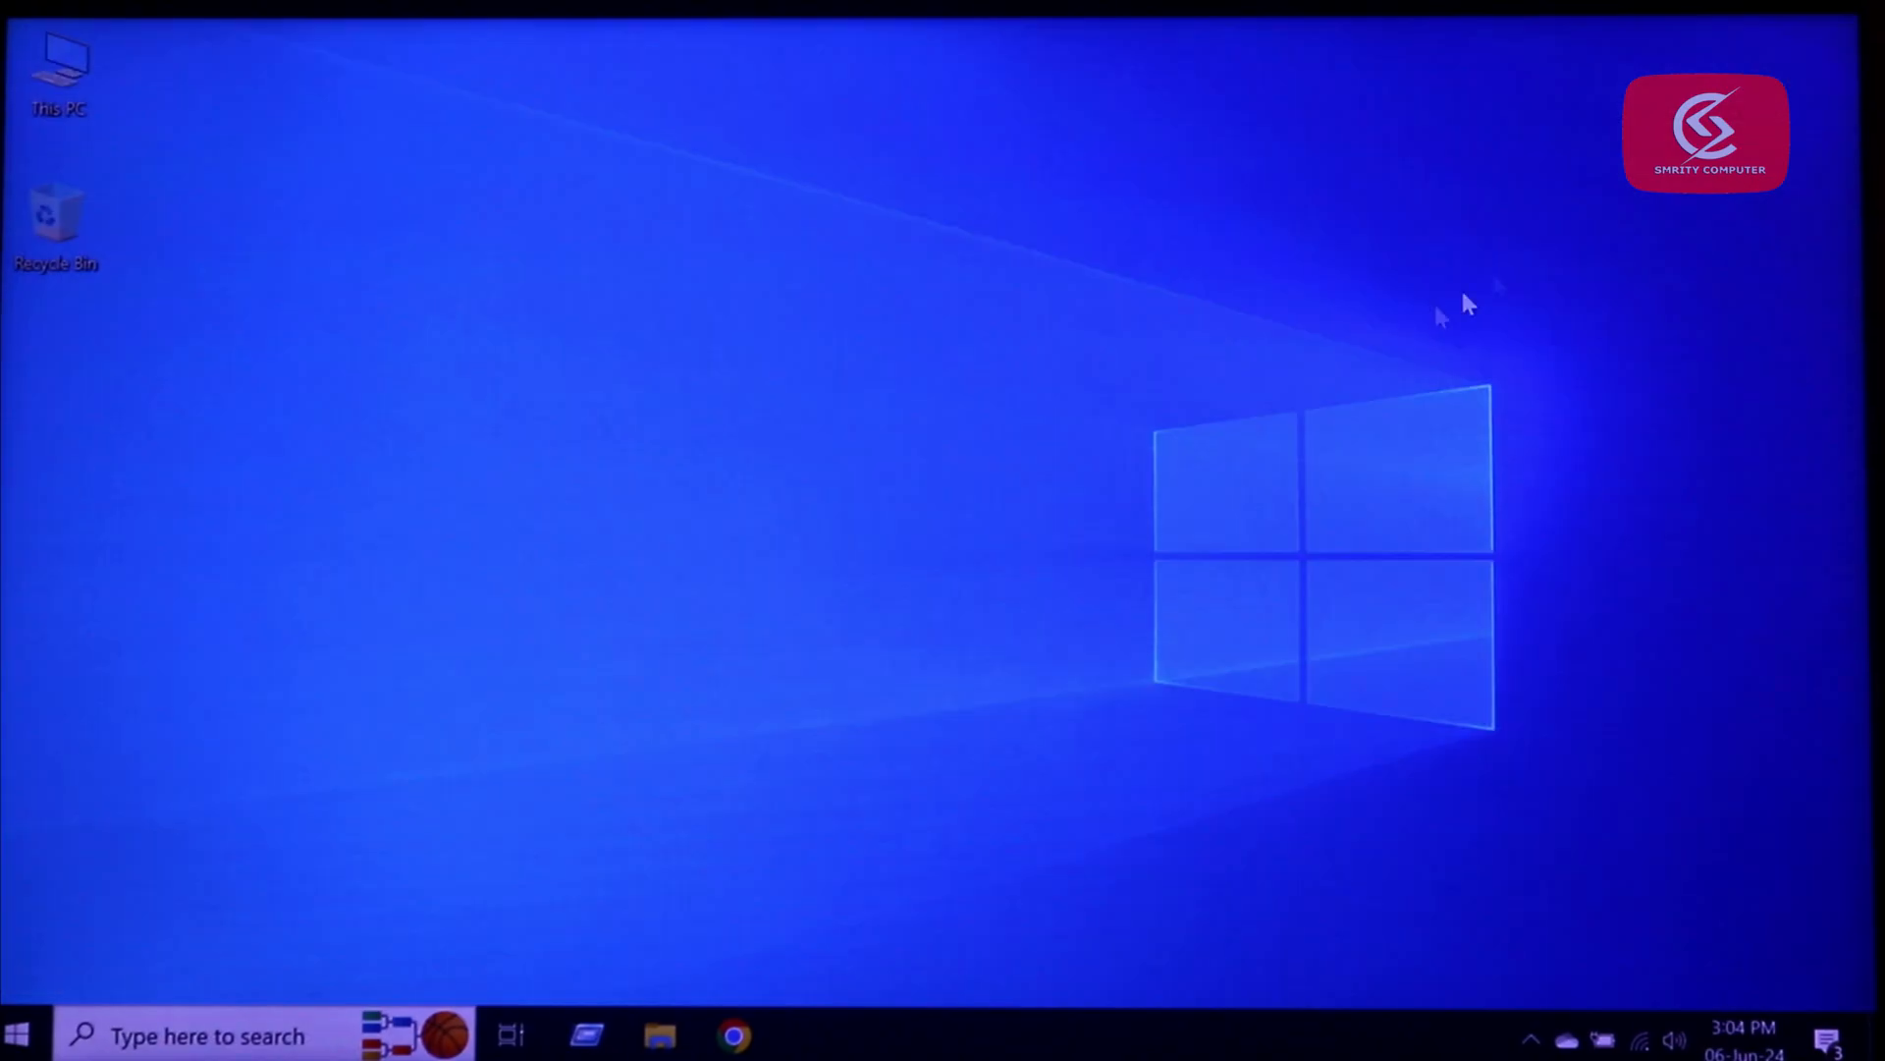
mouse_move(1113, 334)
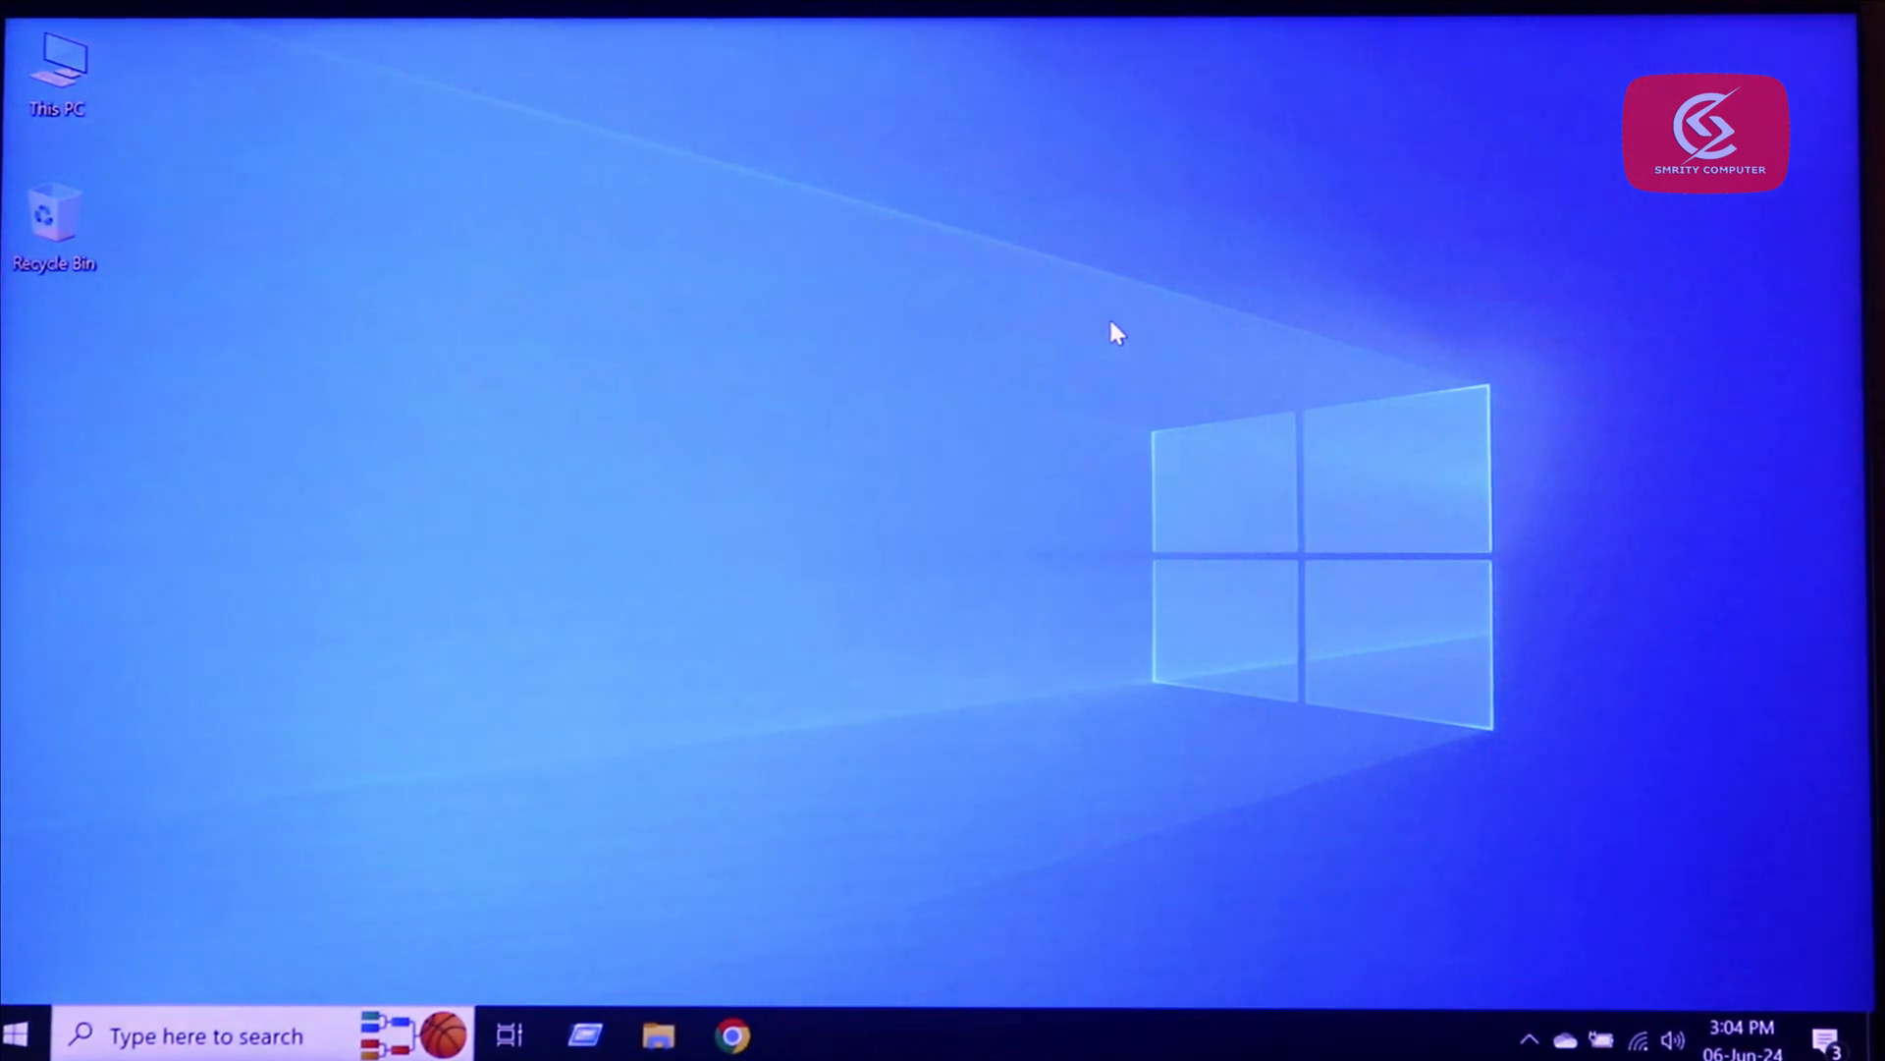
click(17, 1034)
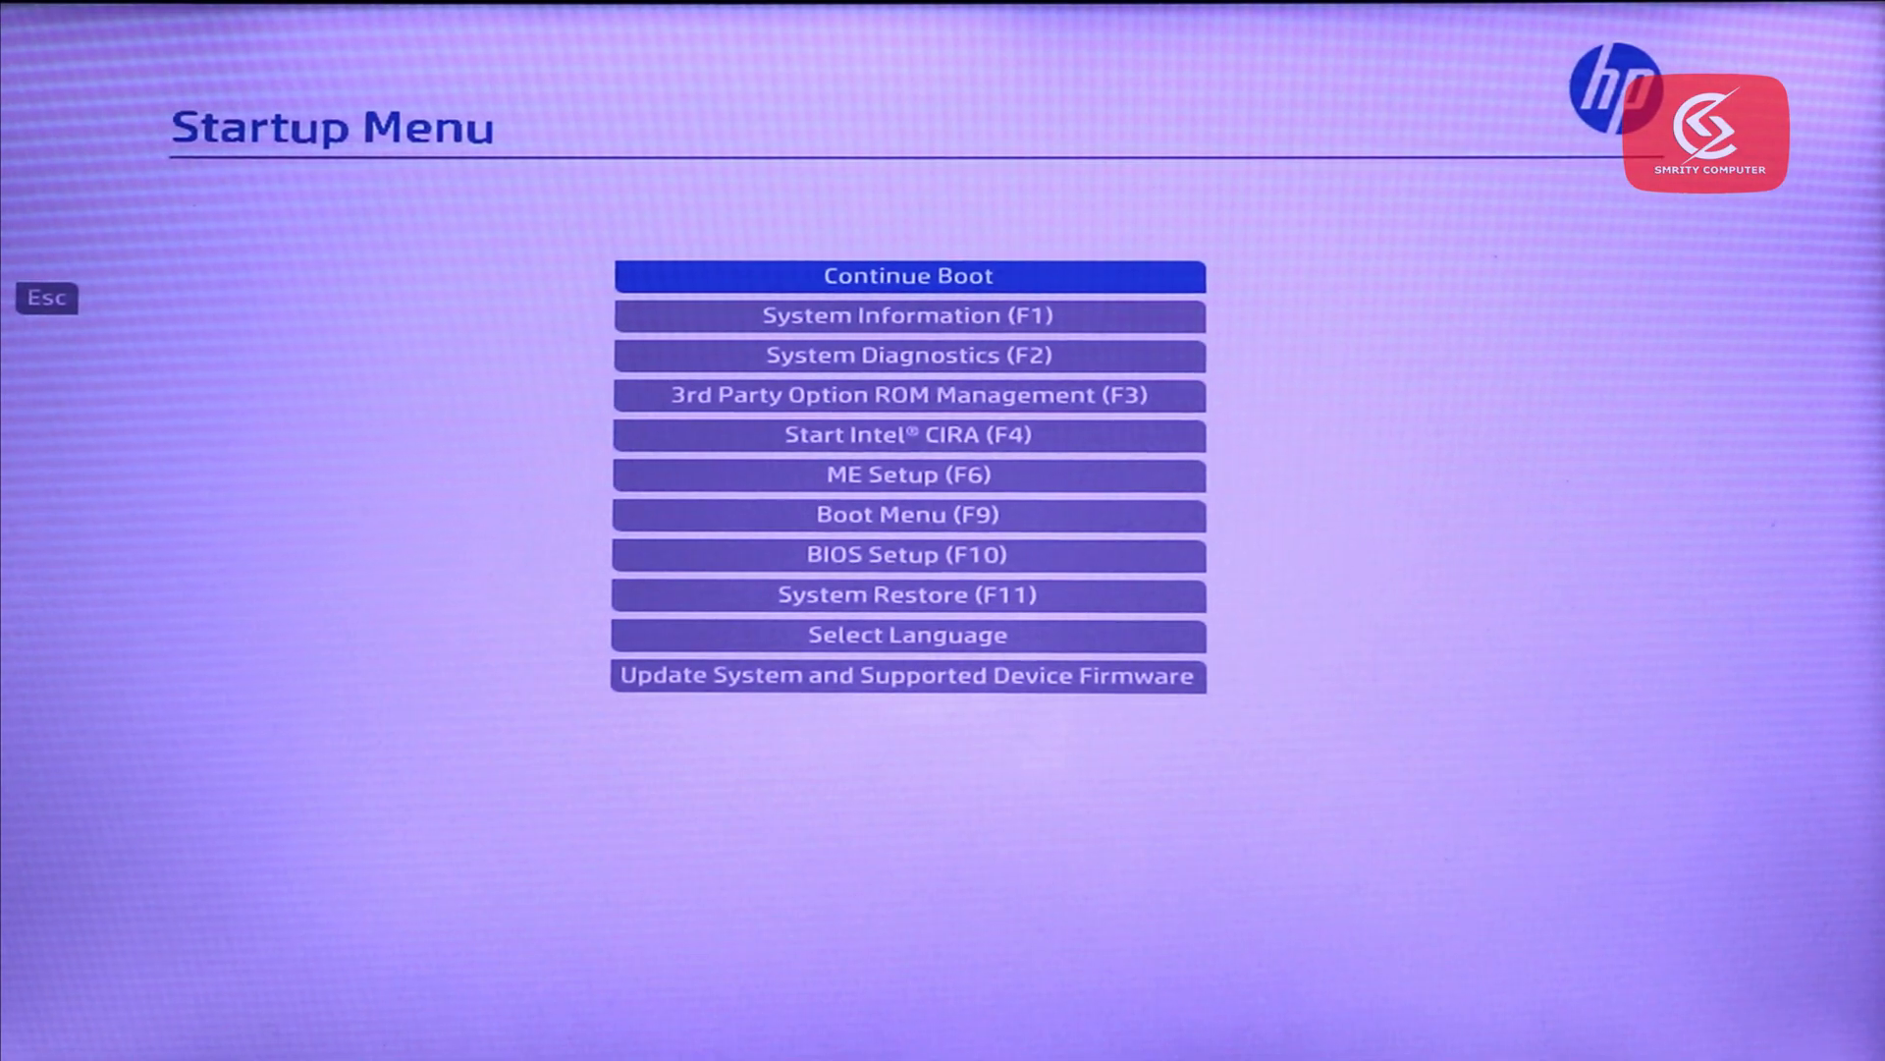
- Boot from the USB drive via the HP Boot Menu
click(906, 515)
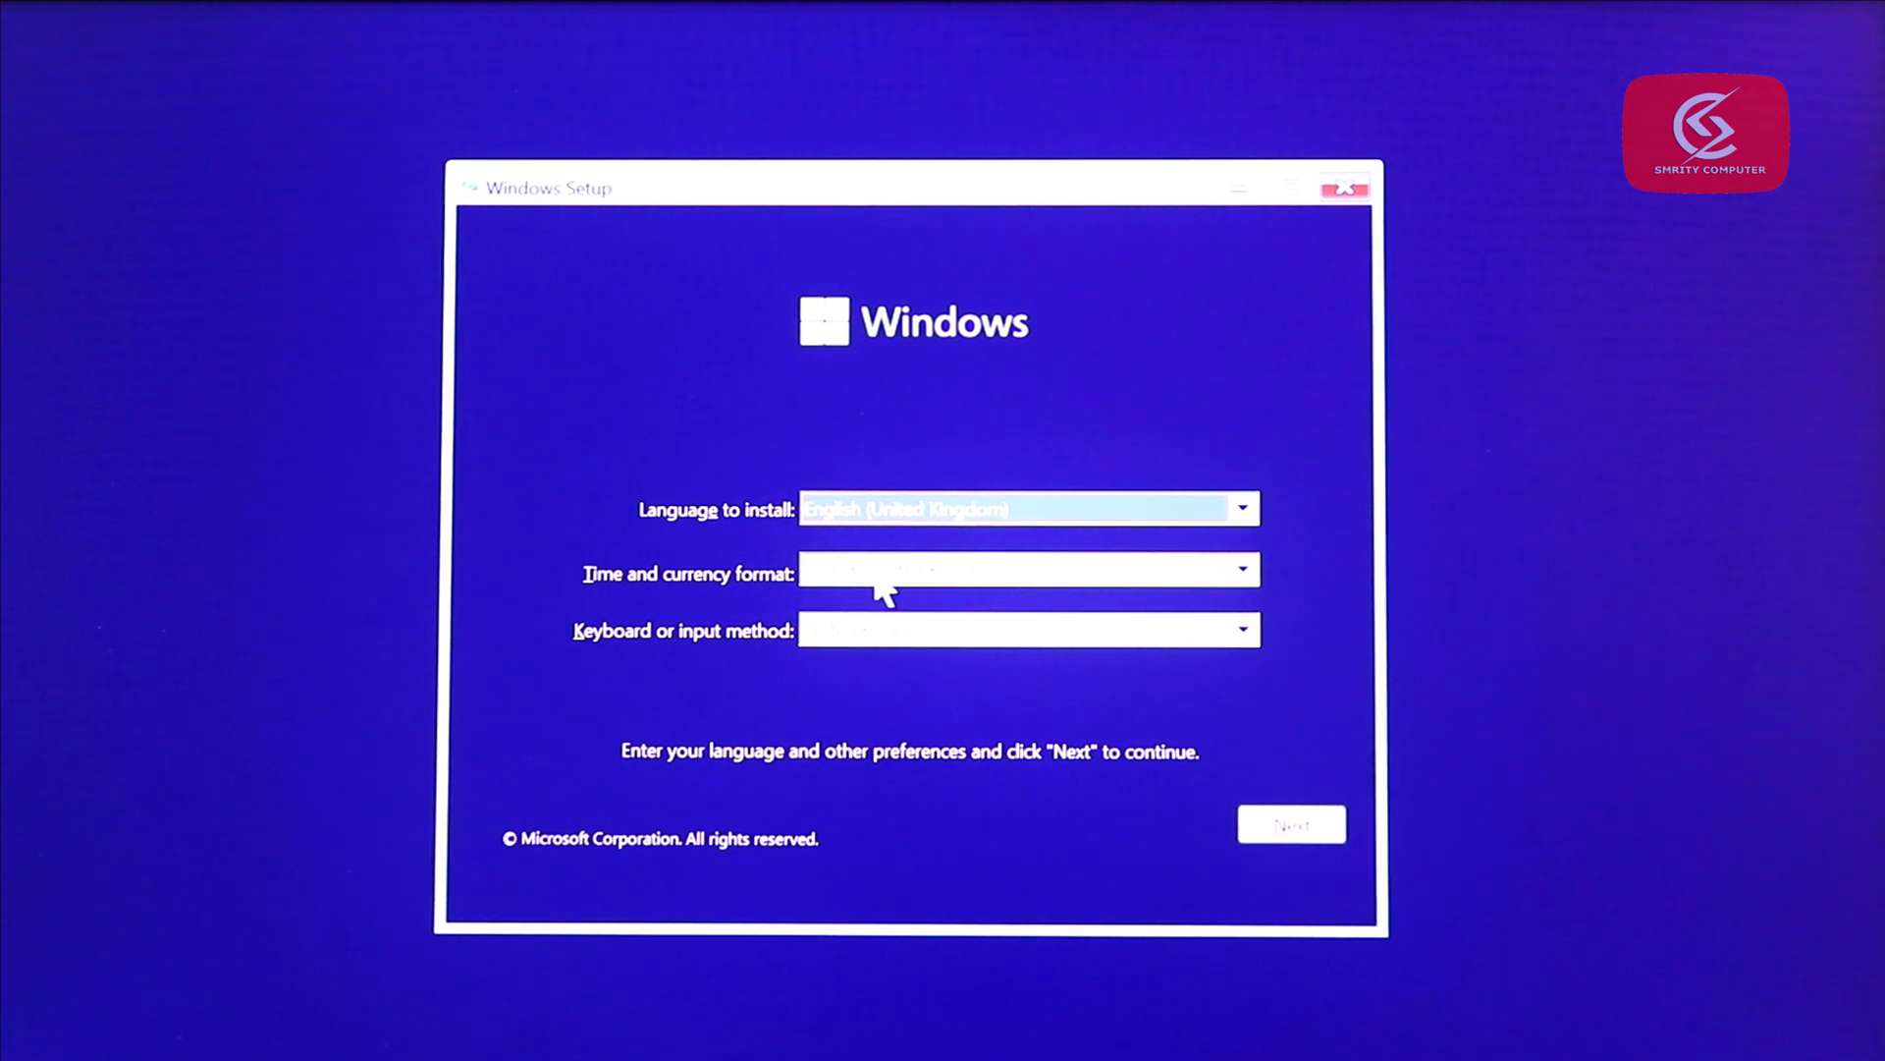
- Pass the language screen and install Windows onto Drive 0 Partition 3
click(1290, 823)
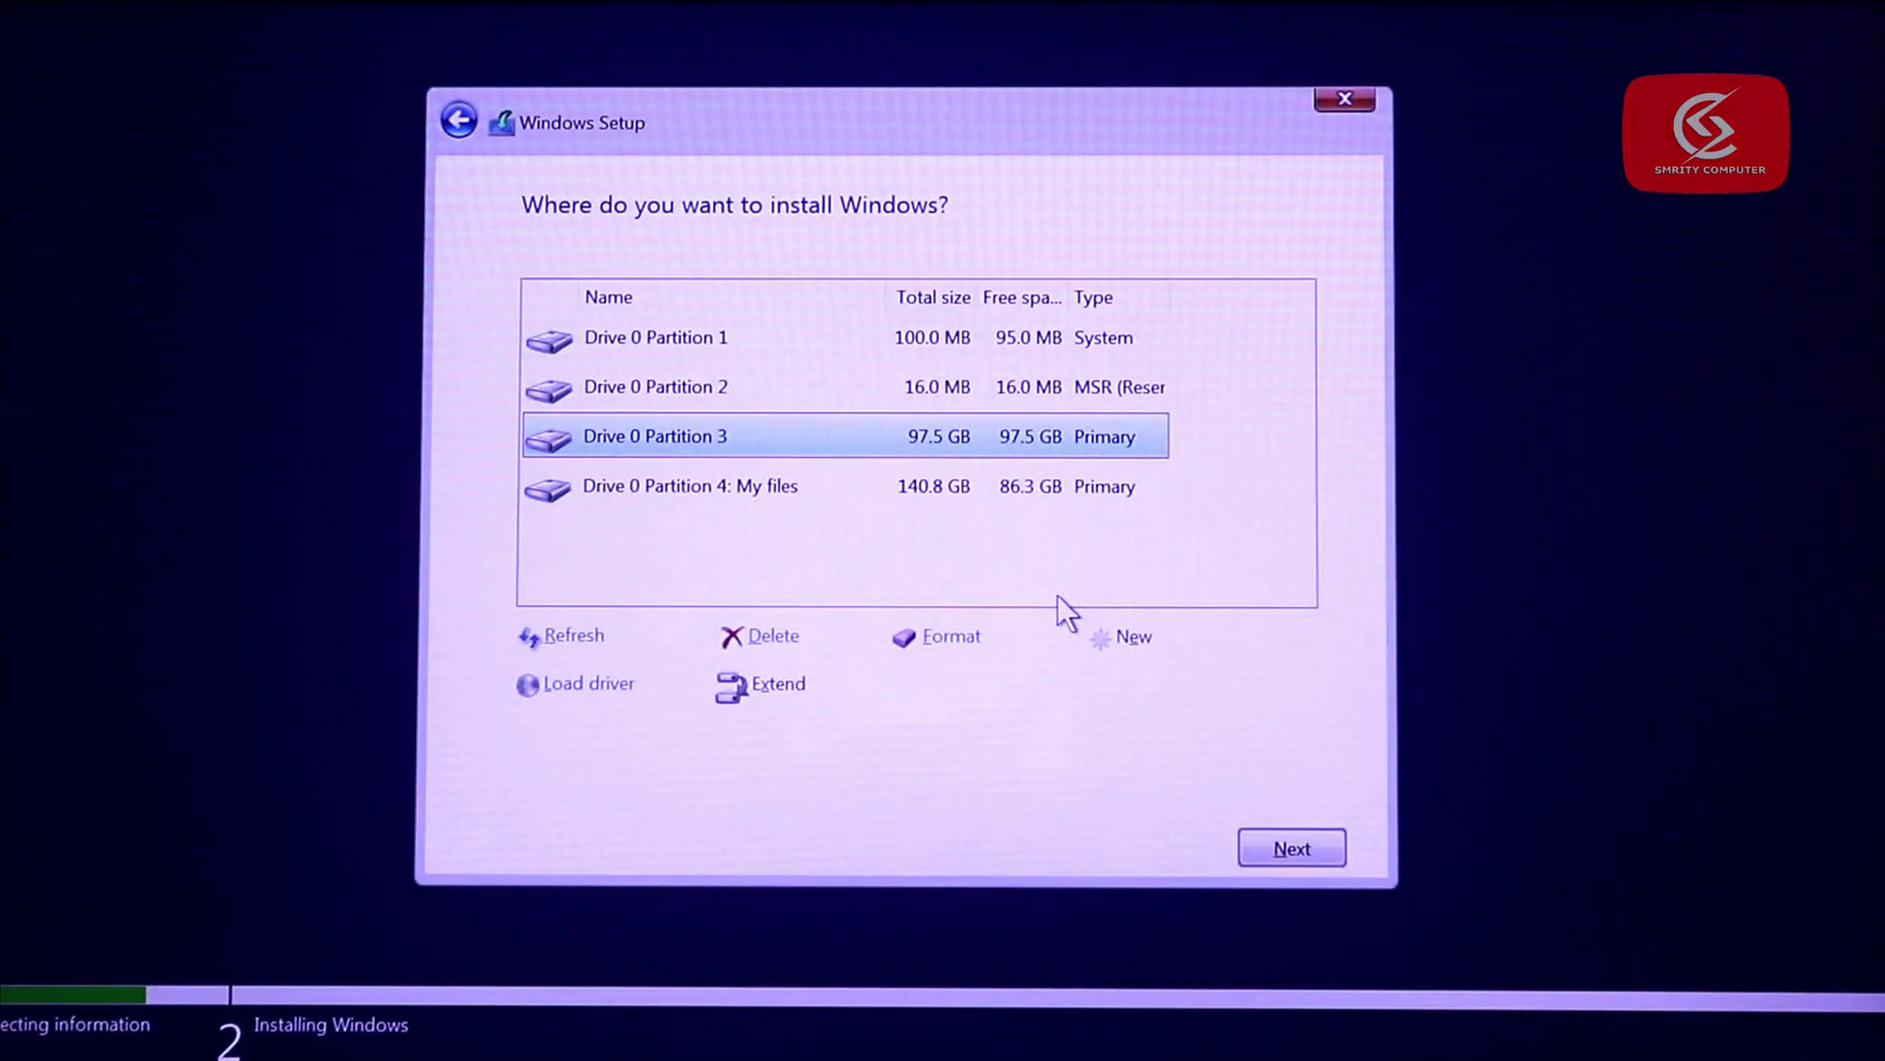
click(1290, 848)
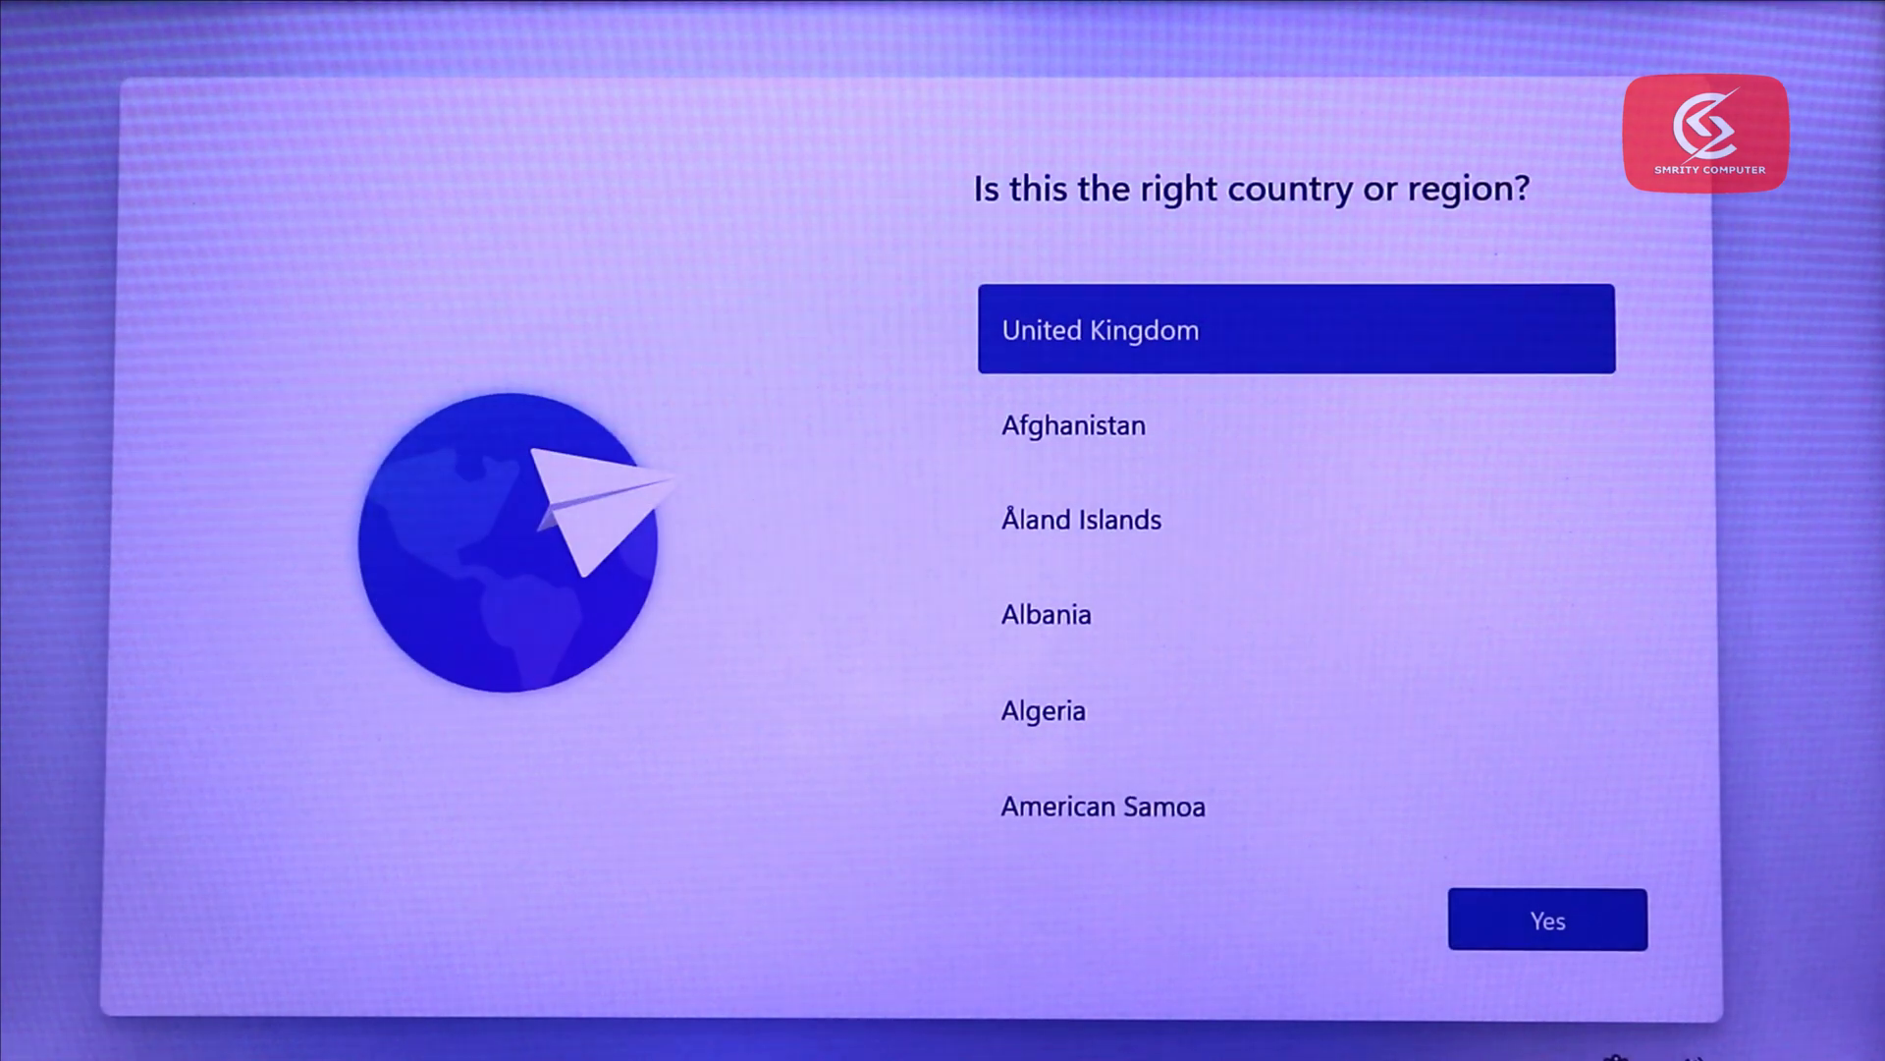
- Confirm United Kingdom region and keyboard, then continue without internet
click(1548, 921)
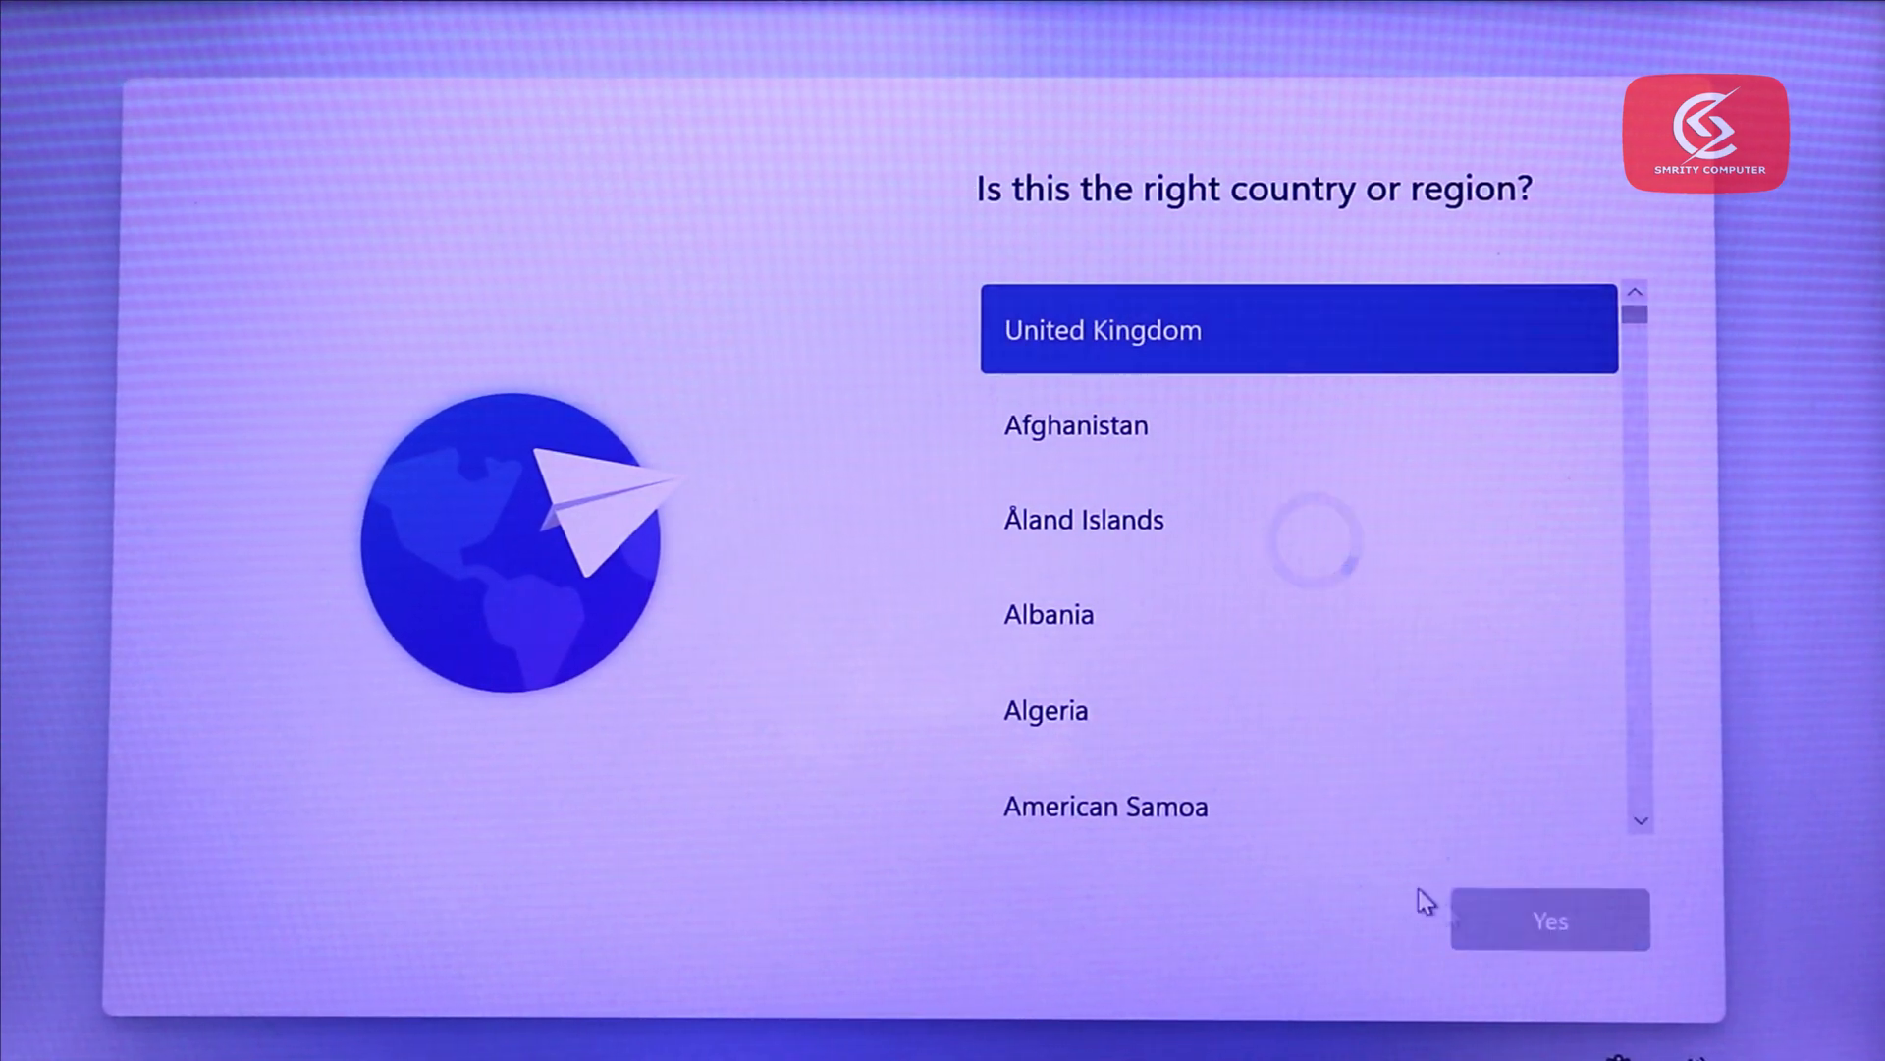
click(1549, 921)
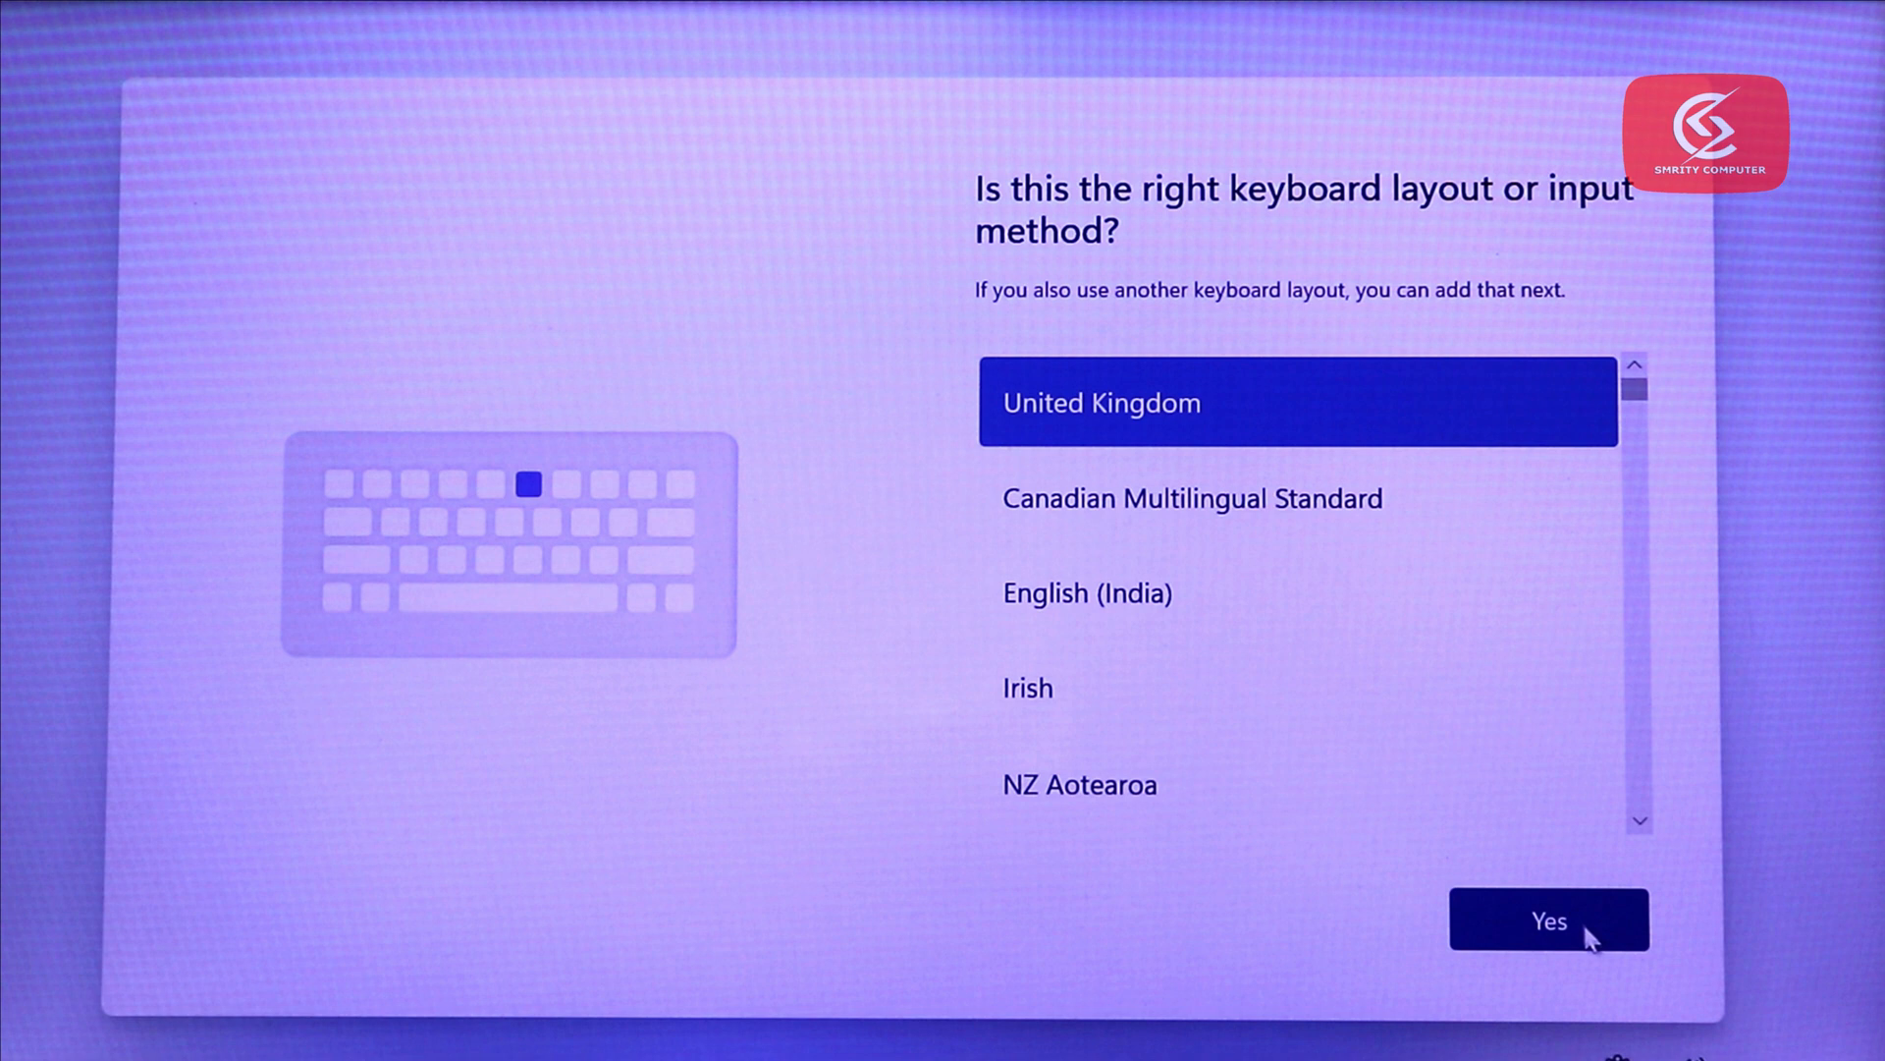
click(1549, 921)
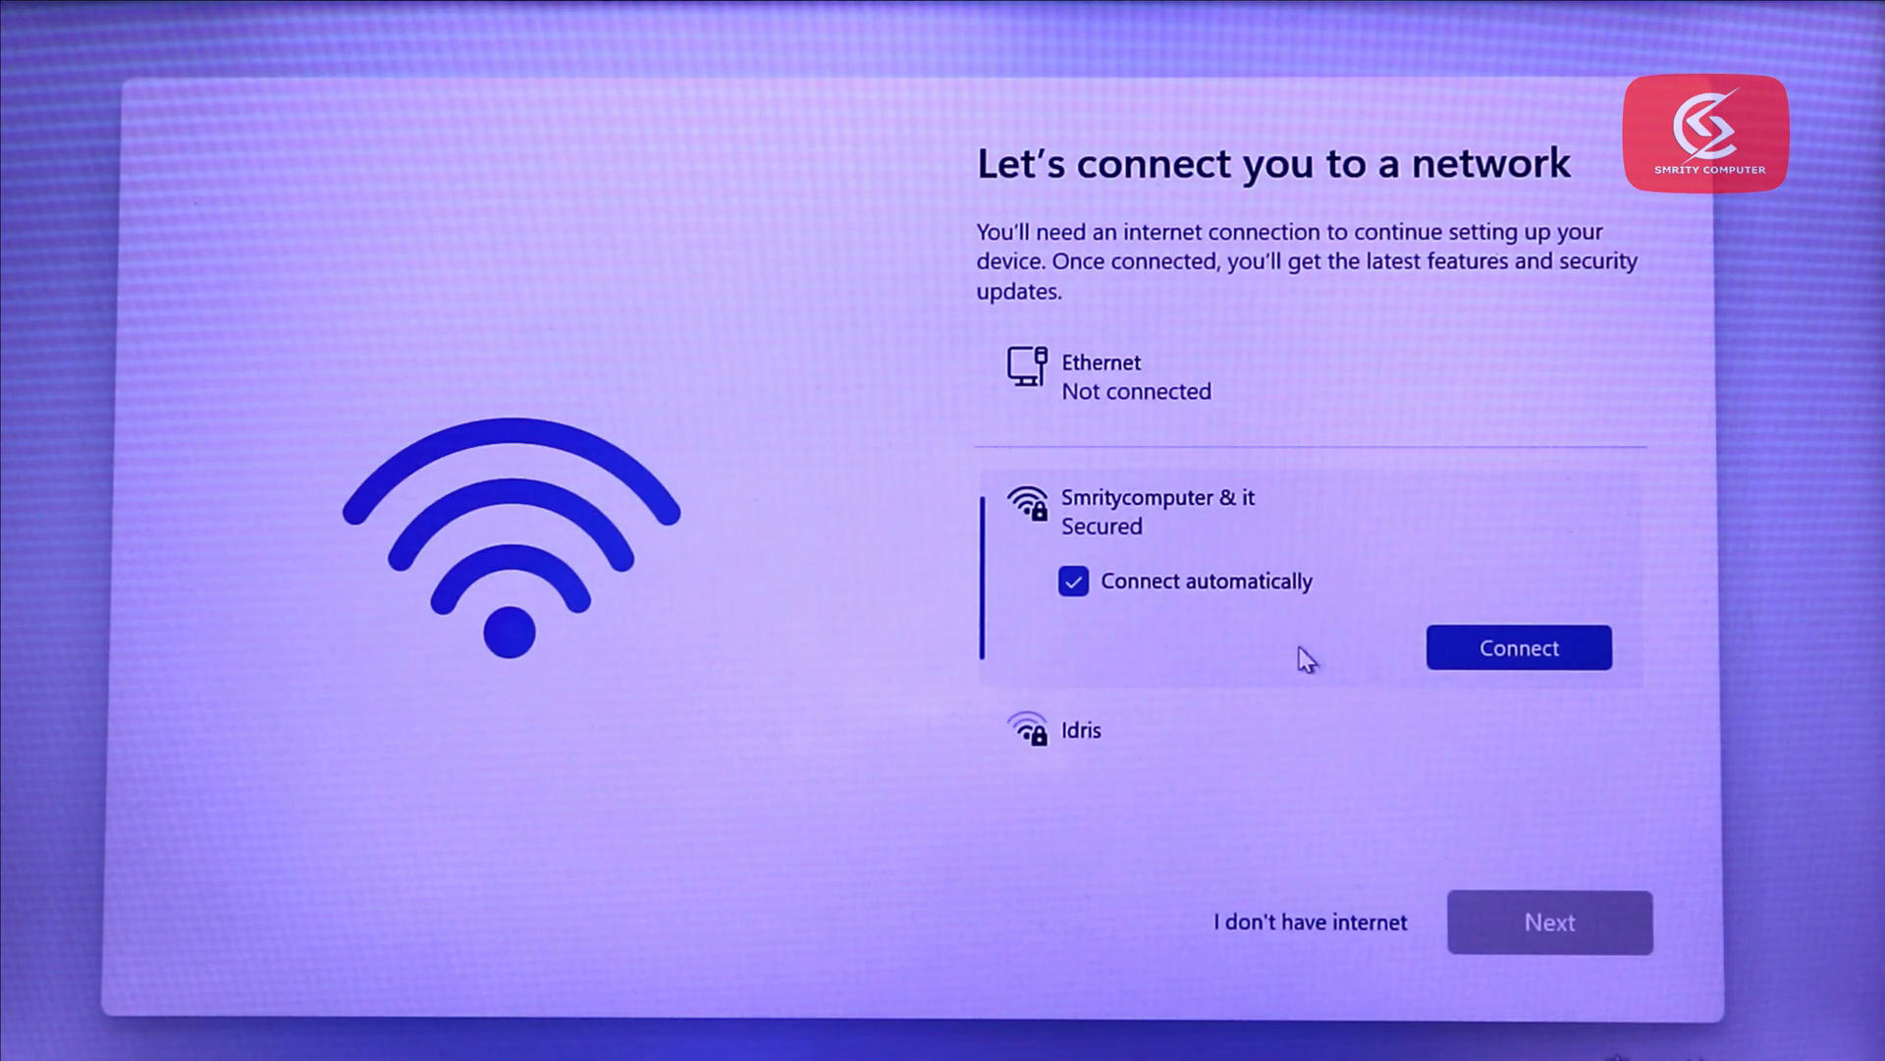
click(1517, 647)
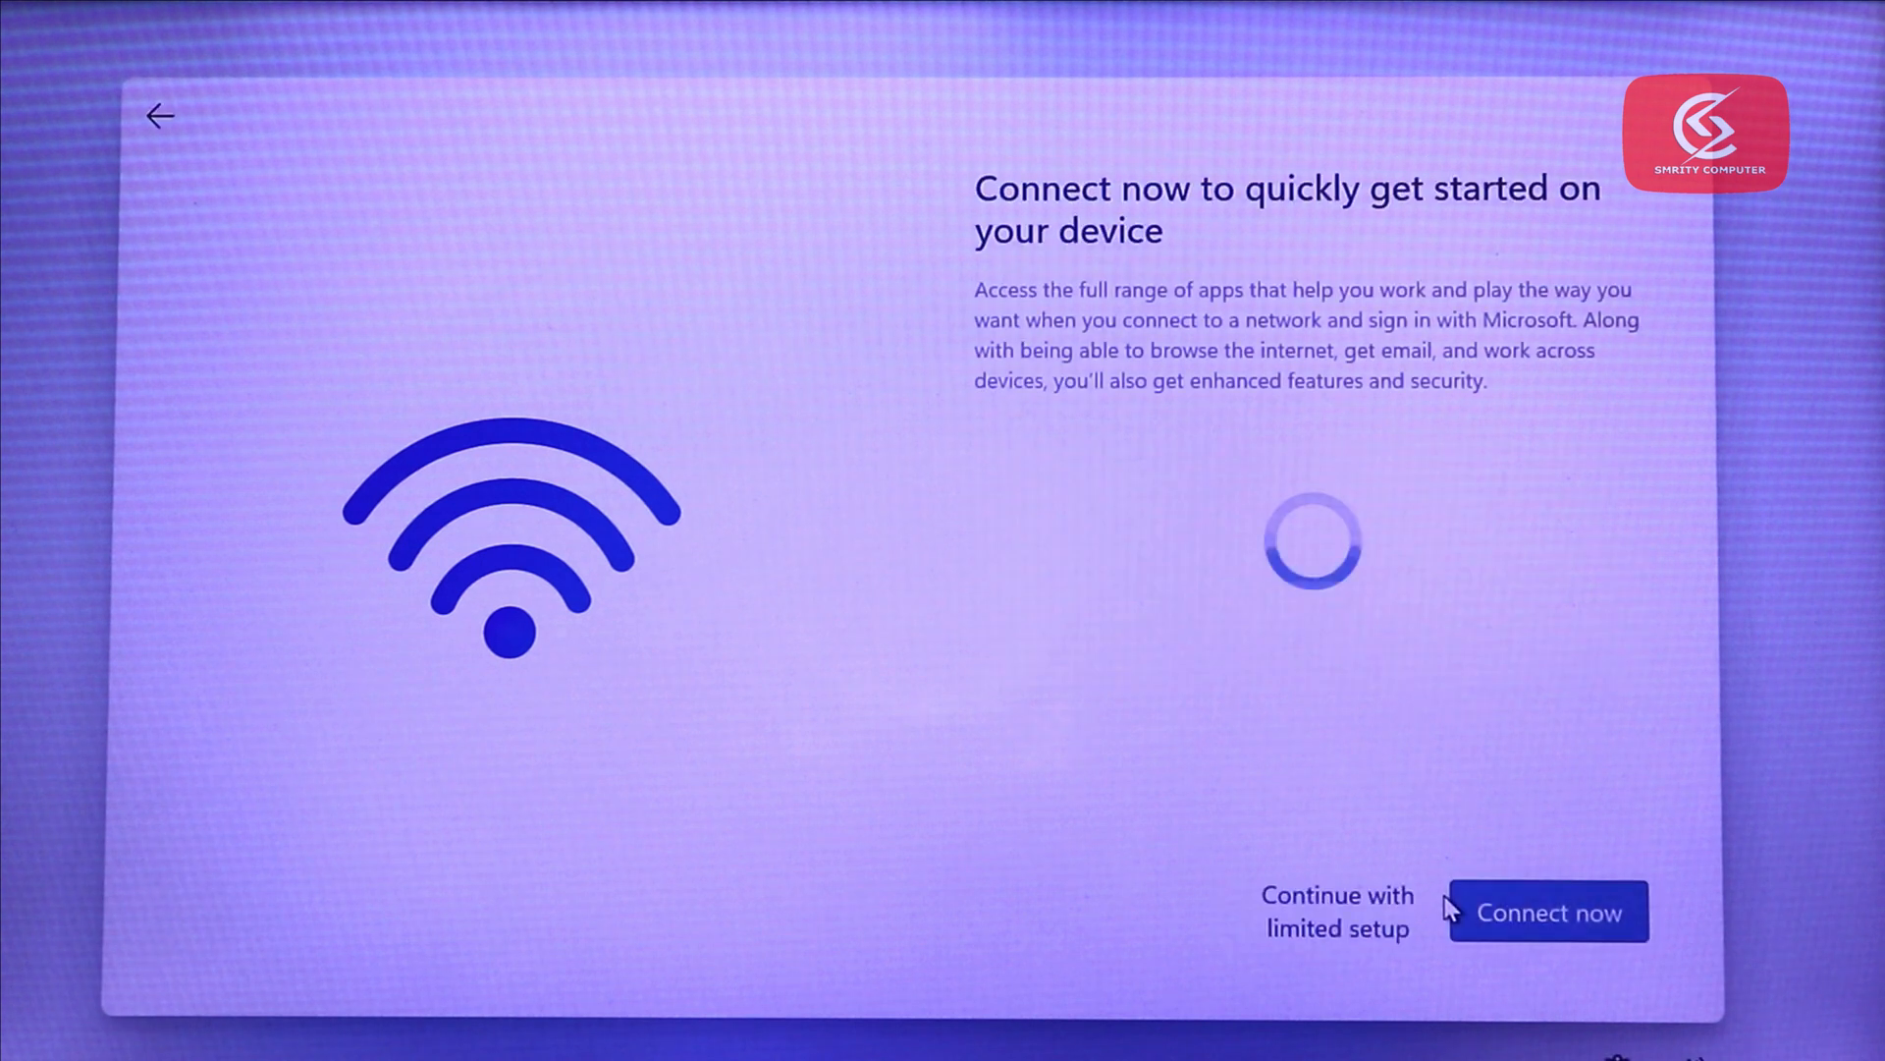